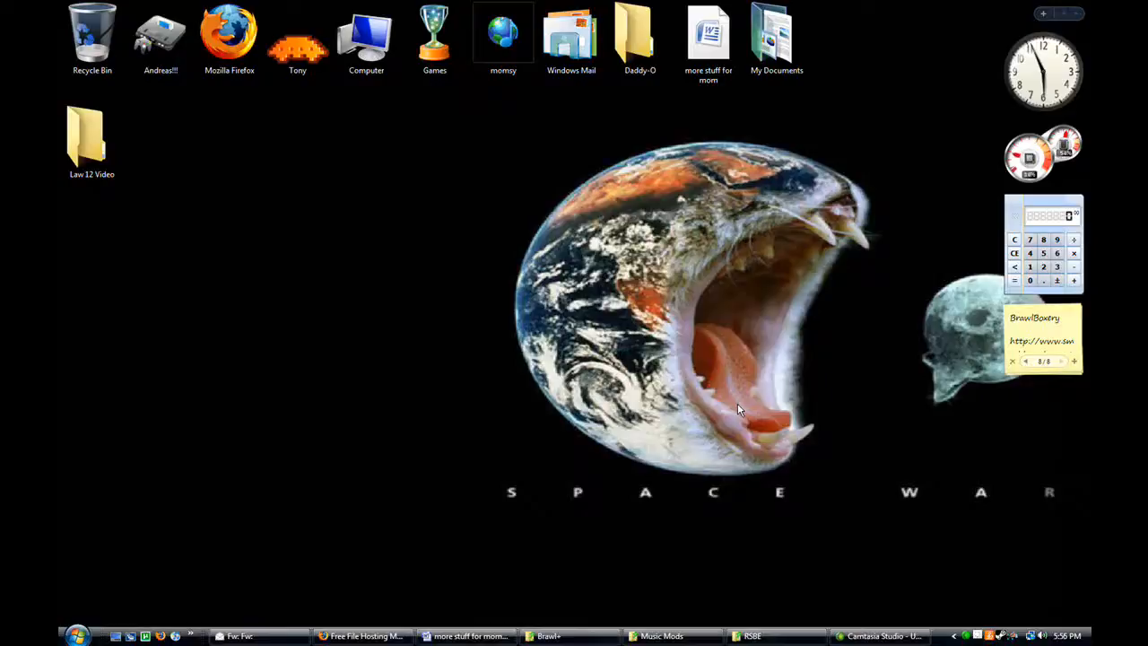
{"action": "mouse_move", "coordinate": [760, 398]}
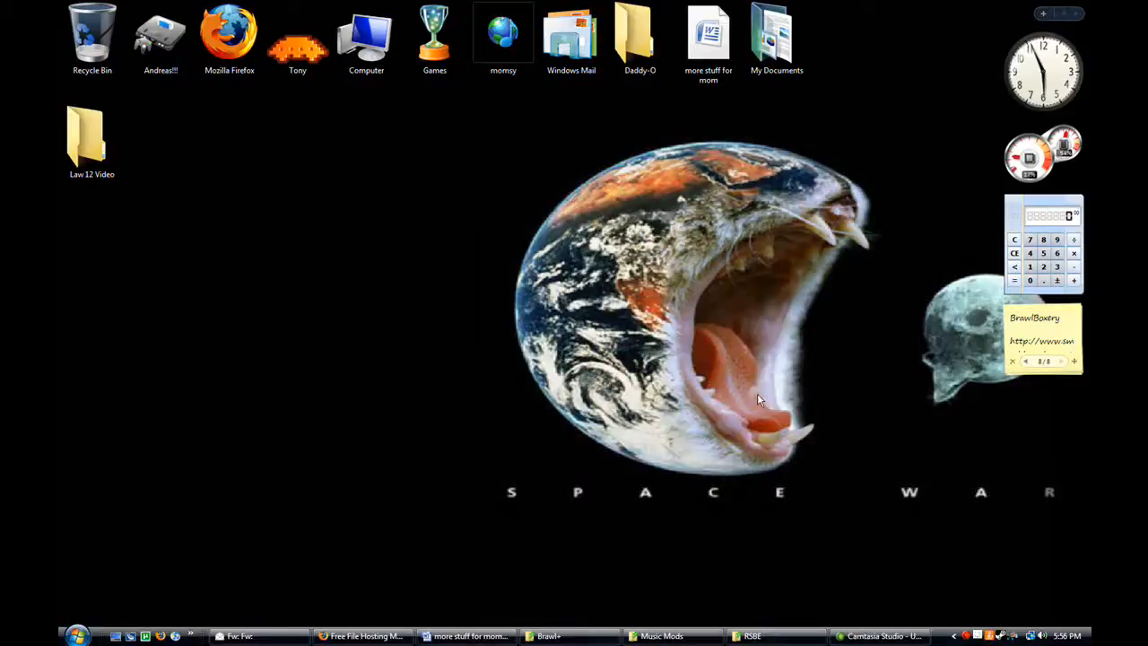
Show the Music Mods folder with its song files, then switch to the MediaFire page in Firefox.
{"action": "left_click", "coordinate": [662, 635]}
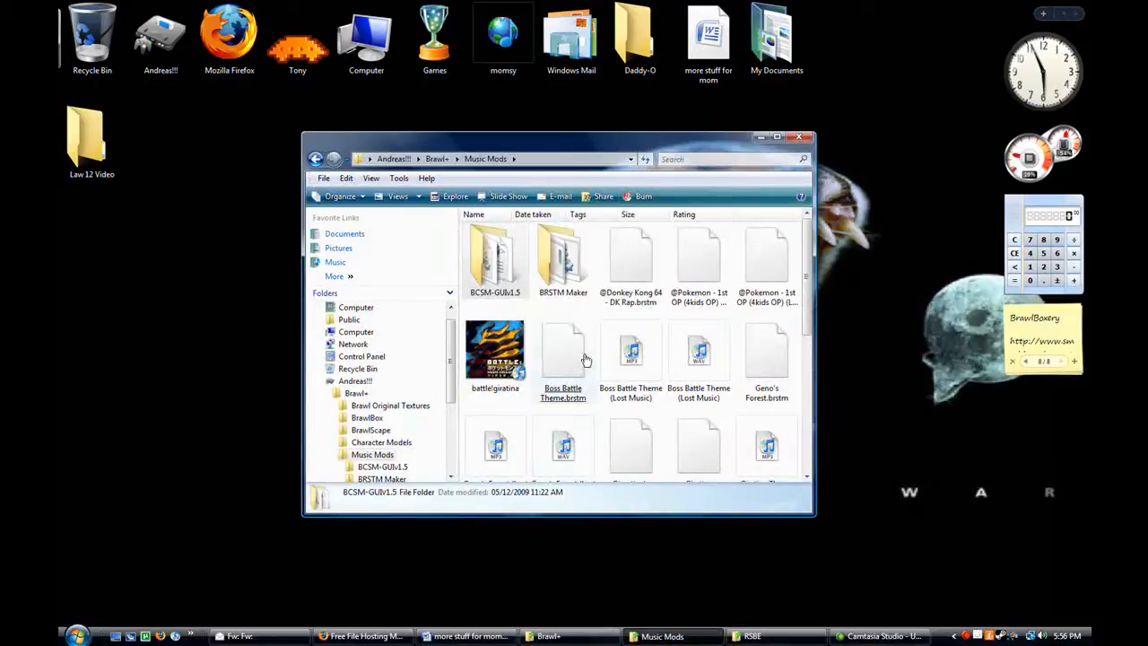
{"action": "left_click", "coordinate": [563, 355]}
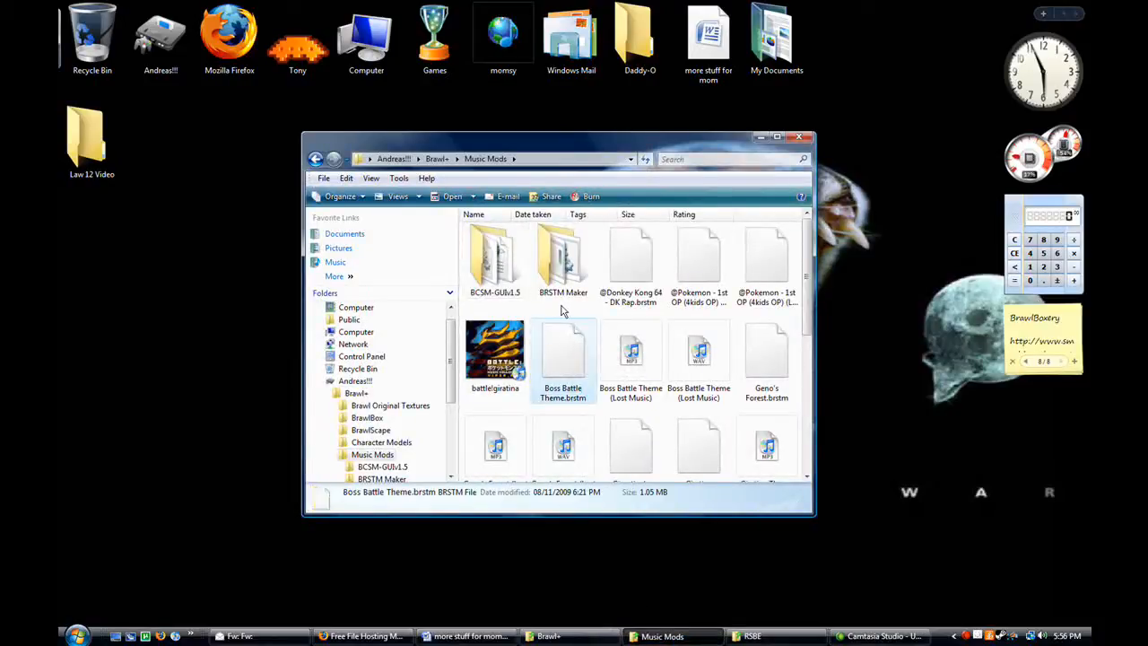
{"action": "mouse_move", "coordinate": [632, 351]}
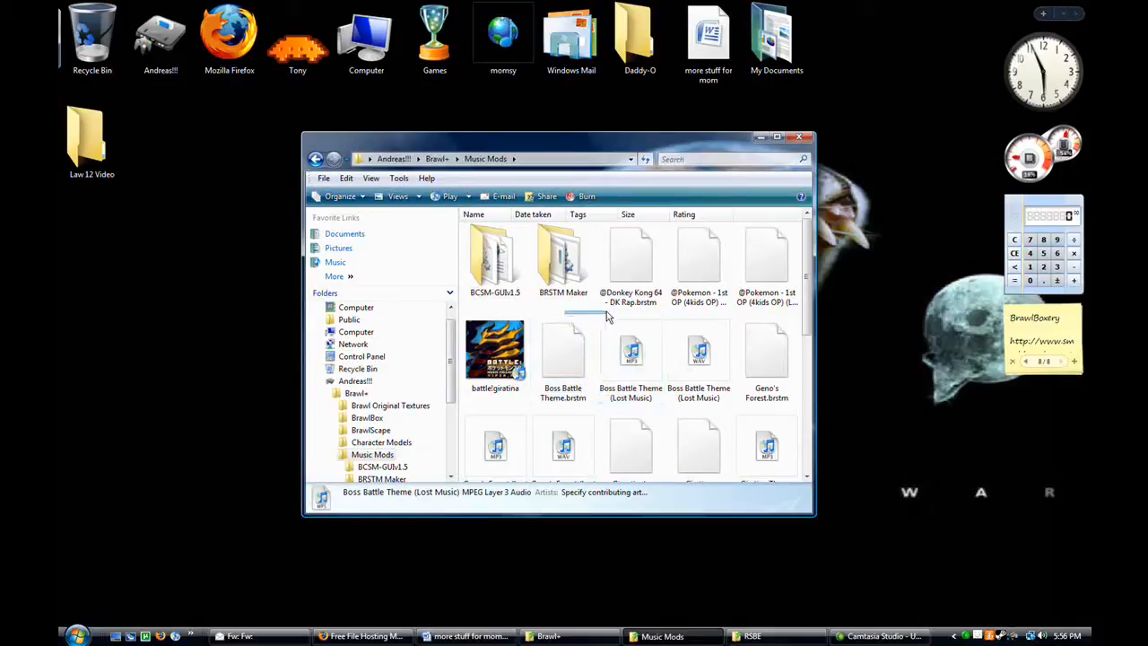
{"action": "mouse_move", "coordinate": [564, 261]}
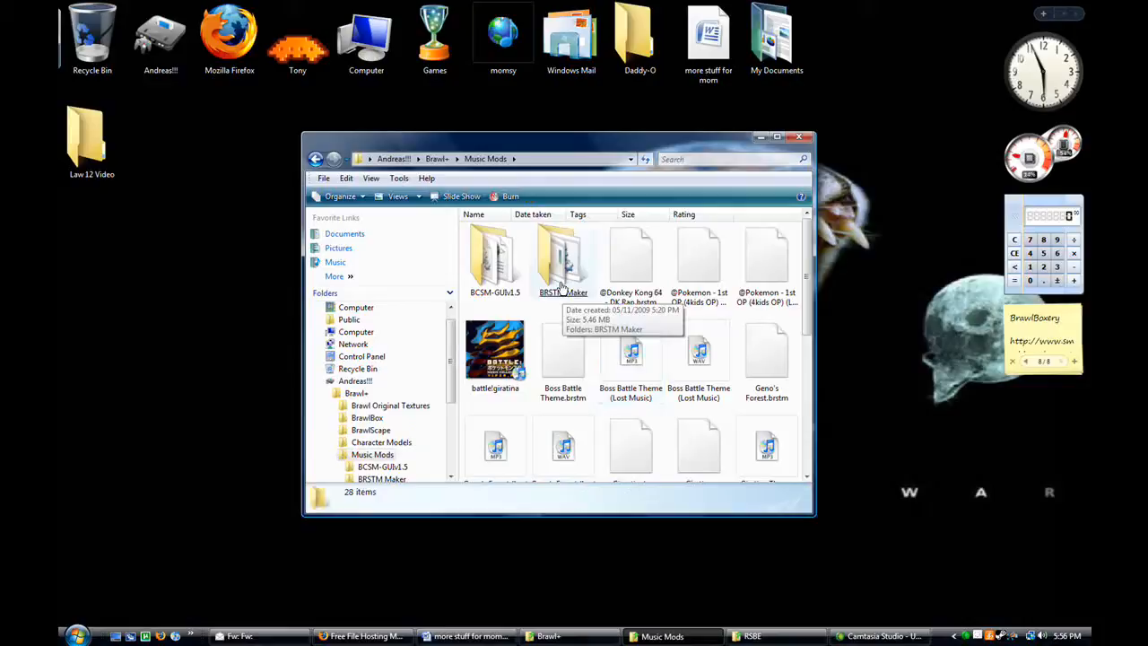
{"action": "left_click", "coordinate": [563, 255]}
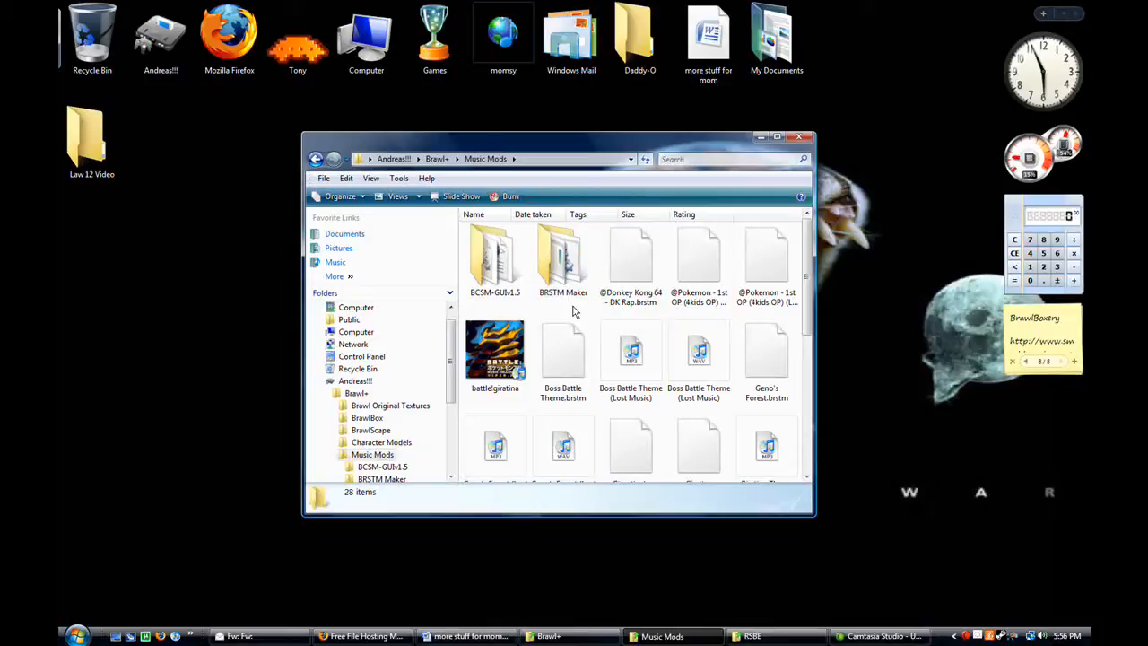
{"action": "mouse_move", "coordinate": [542, 309]}
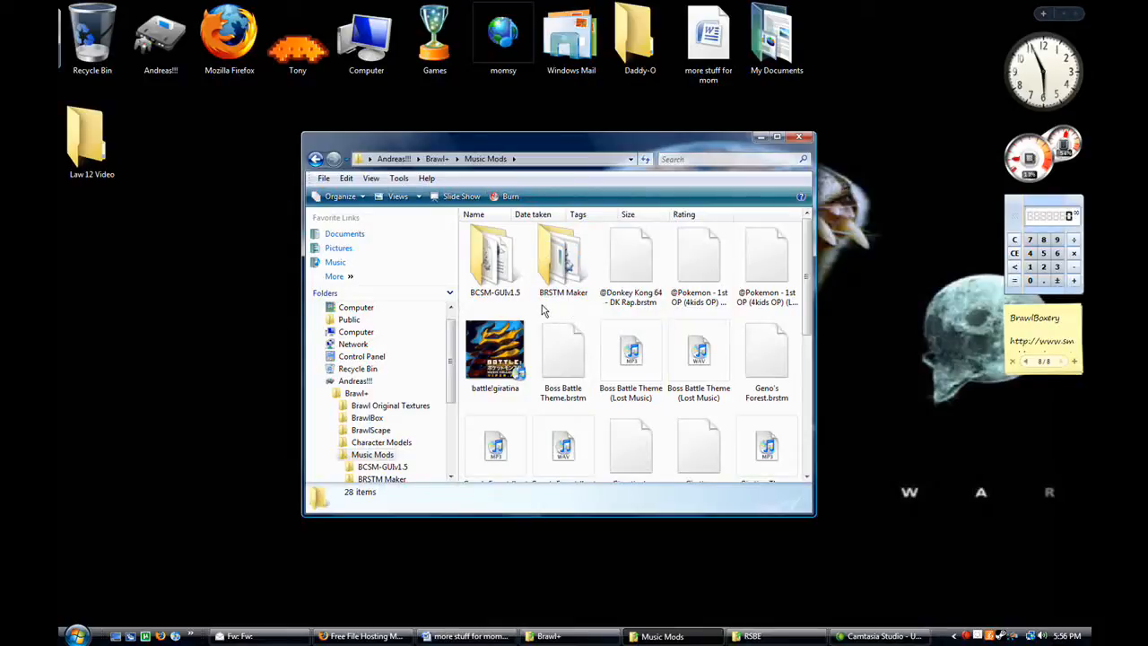
{"action": "mouse_move", "coordinate": [495, 312]}
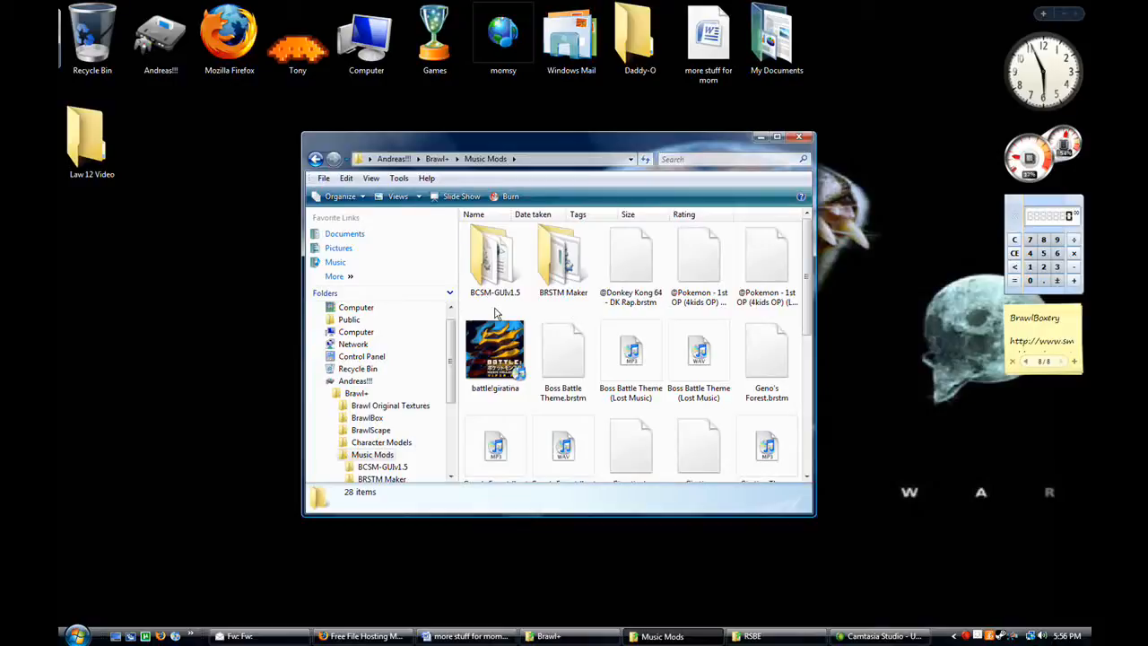
{"action": "left_click", "coordinate": [496, 260]}
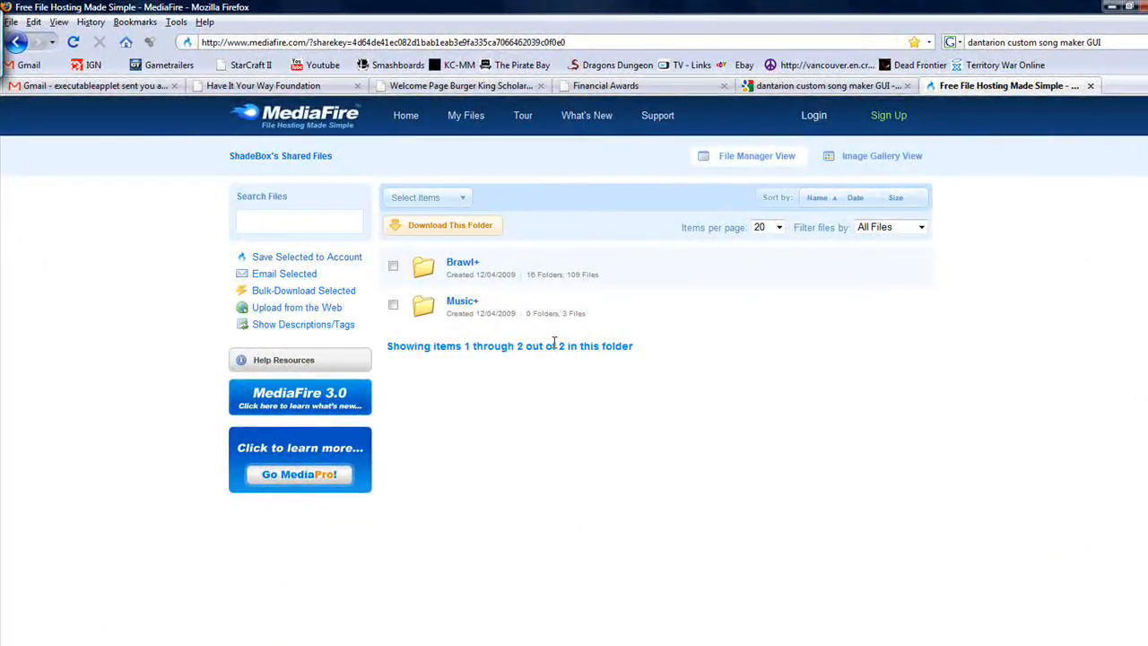
{"action": "mouse_move", "coordinate": [530, 327]}
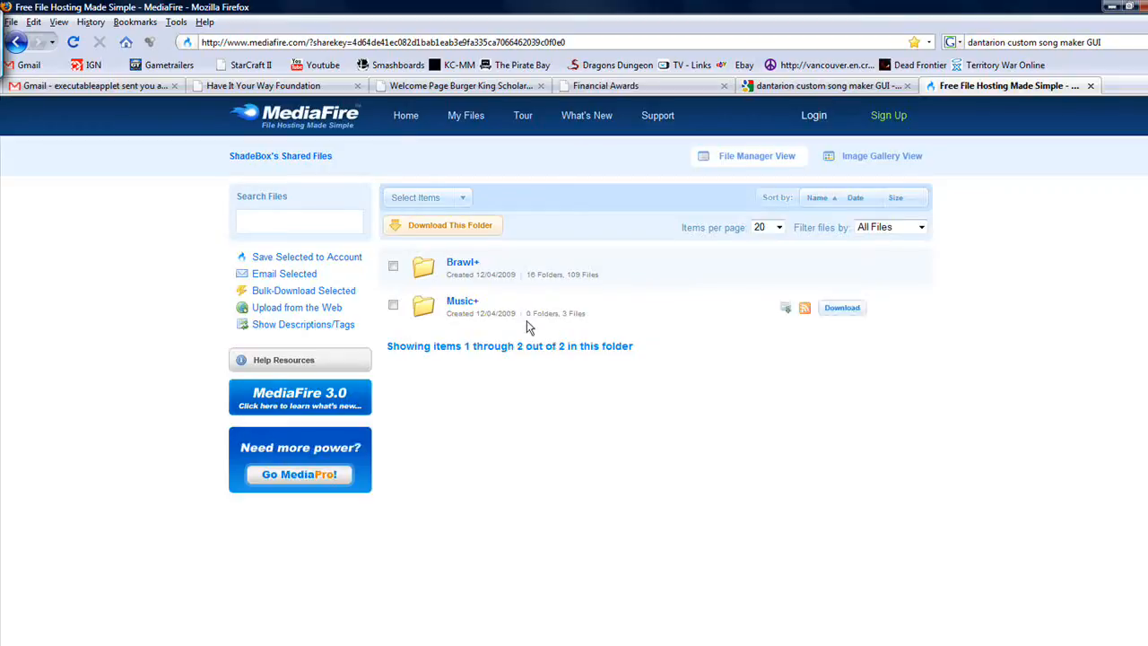
{"action": "mouse_move", "coordinate": [457, 269]}
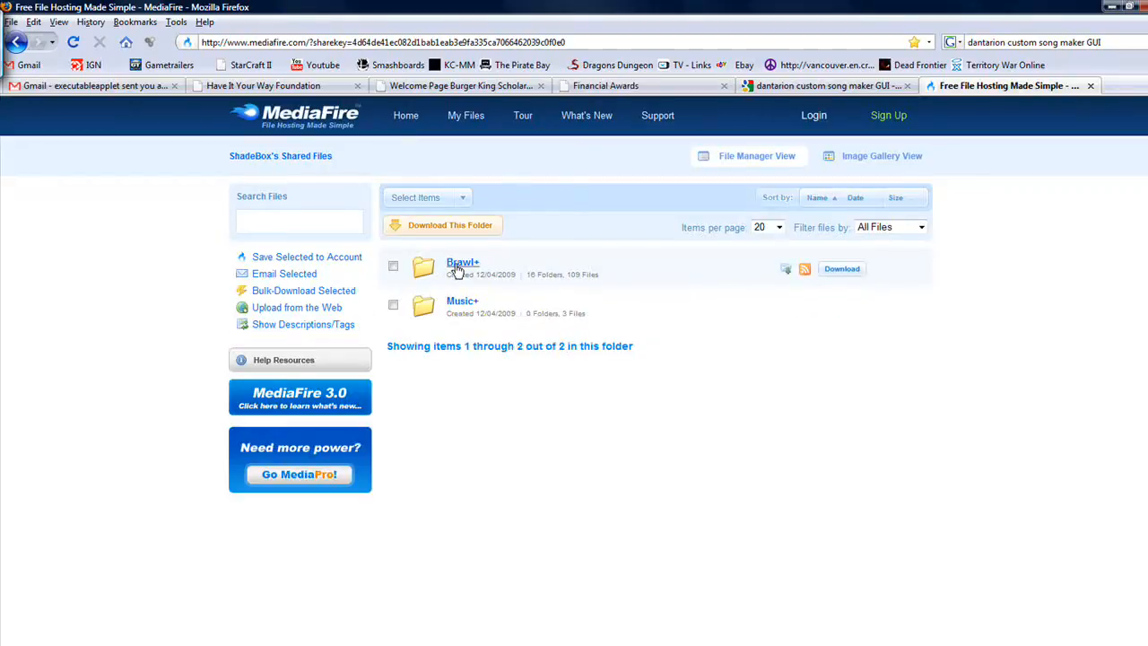
Browse the shared Brawl+ folder's BRSTMs and Utilities & Tools subfolders.
{"action": "left_click", "coordinate": [463, 262]}
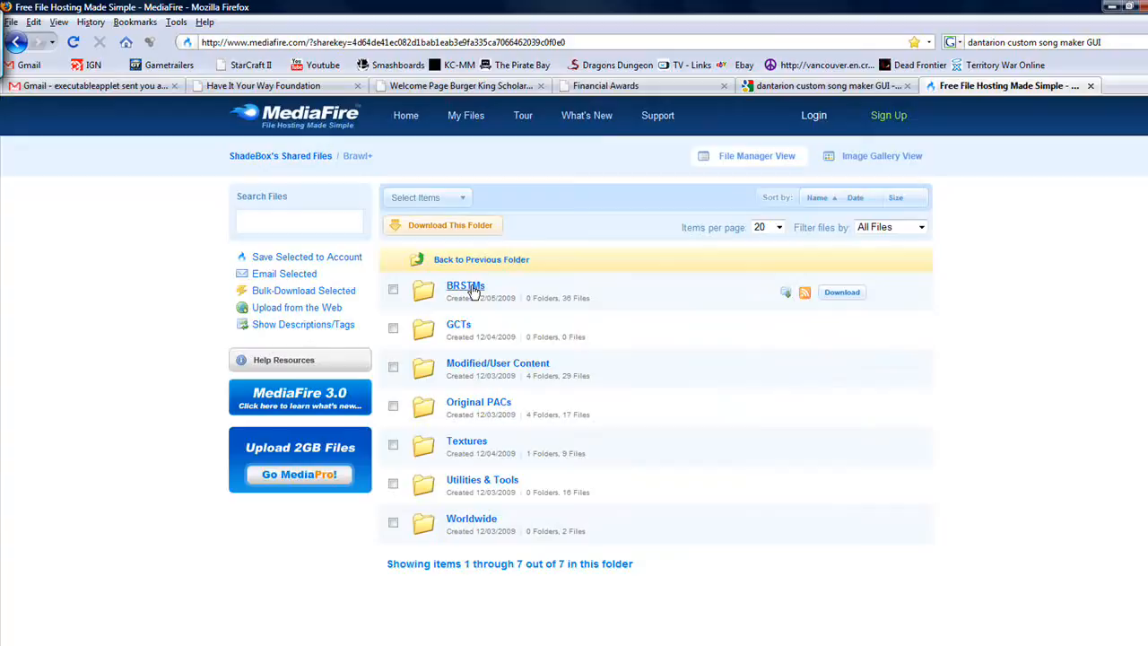
{"action": "left_click", "coordinate": [465, 285]}
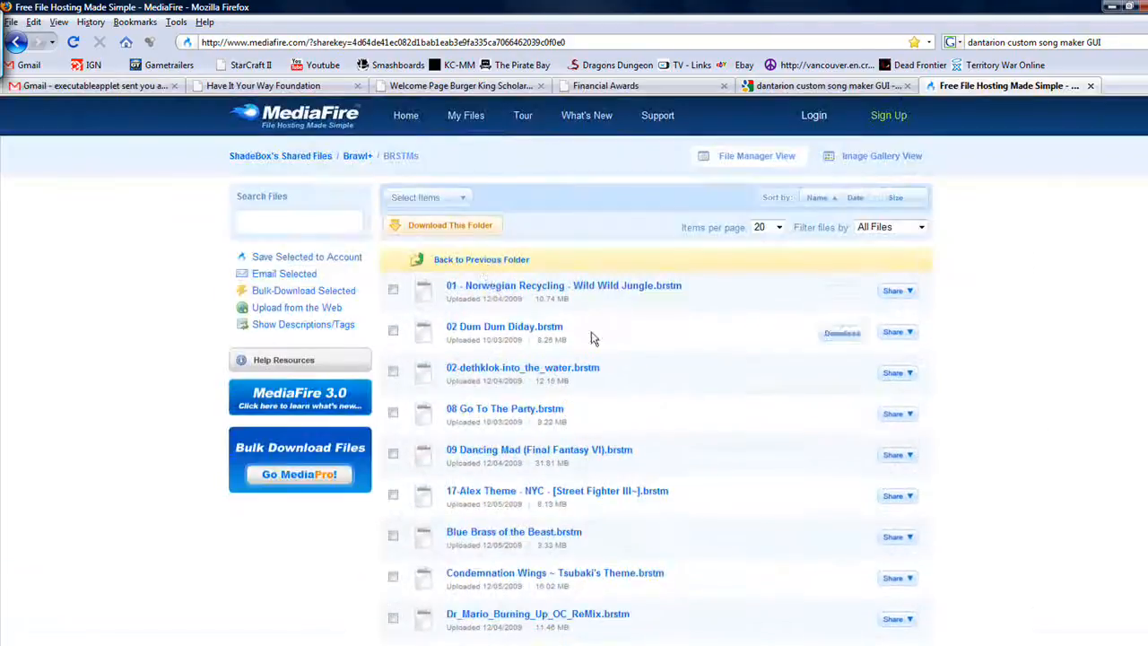
{"action": "left_click", "coordinate": [481, 259]}
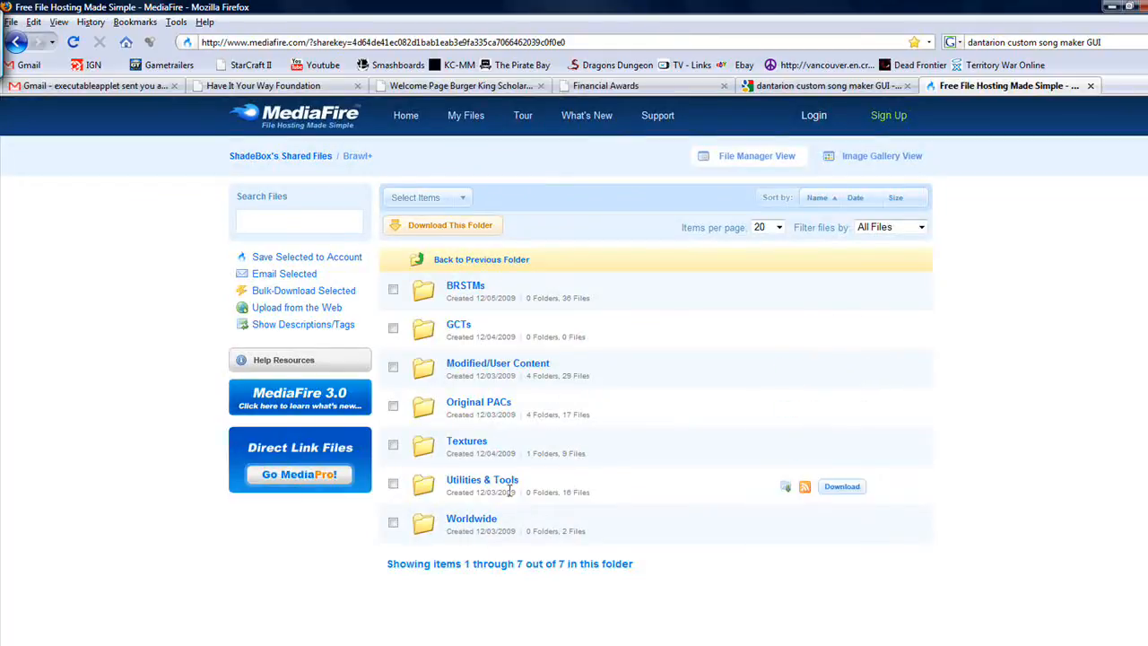
{"action": "left_click", "coordinate": [481, 479]}
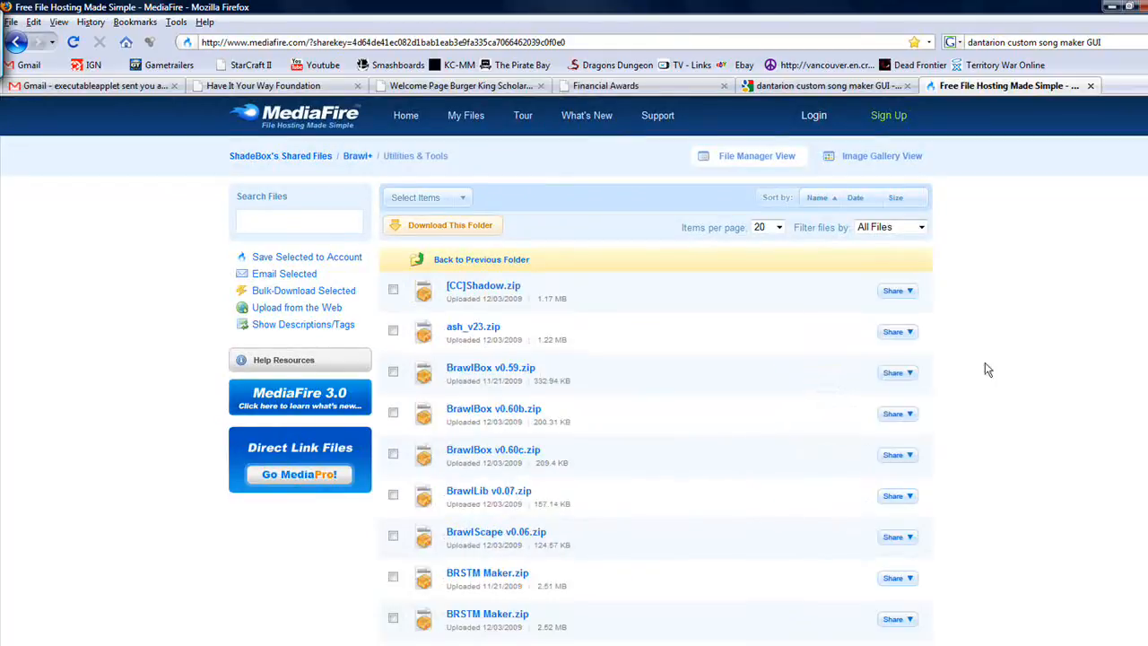
{"action": "scroll", "scroll_direction": "down", "scroll_amount": 3}
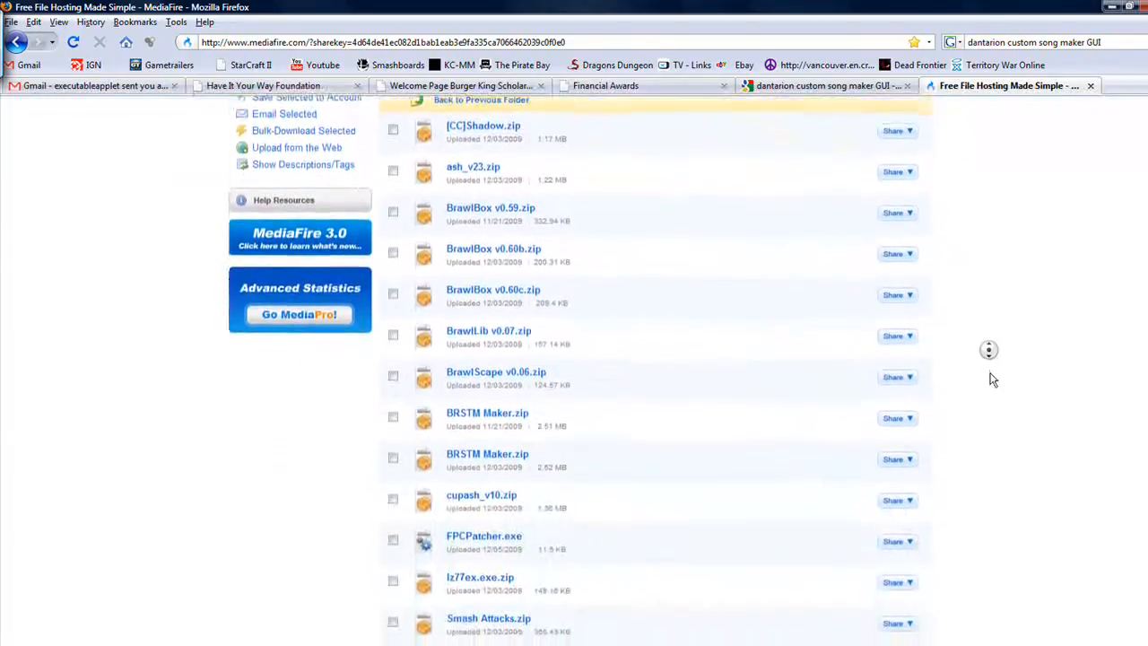
{"action": "scroll", "scroll_direction": "down", "scroll_amount": 3}
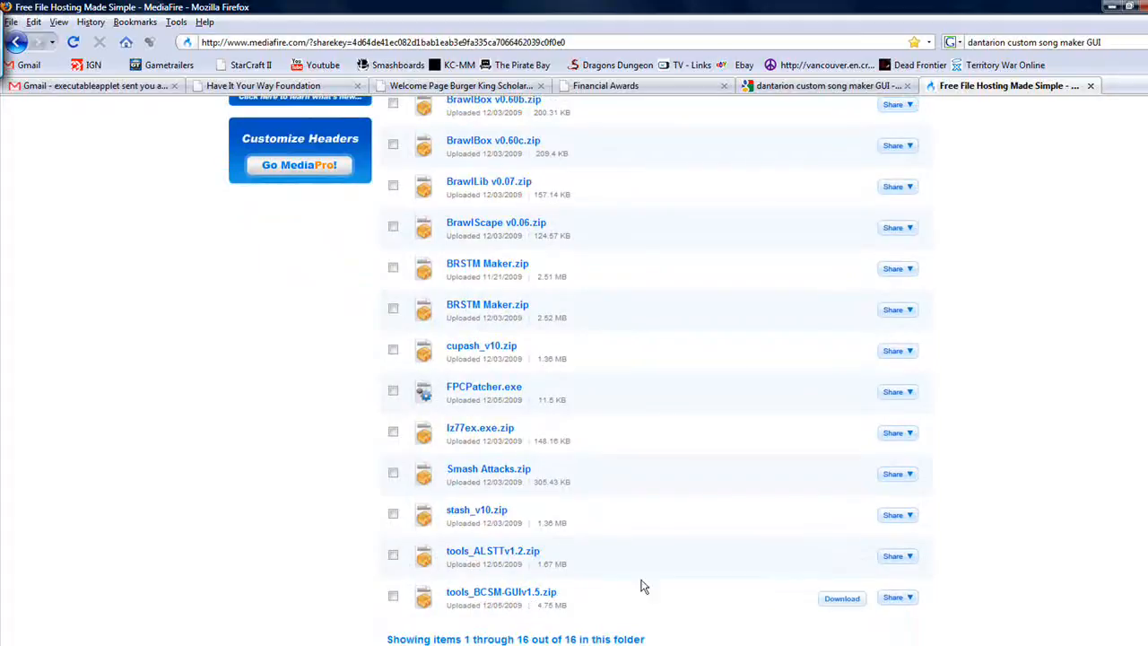
Return to the Brawl+ listing and scroll to tools_BCSM-GUIv1.5.zip in Utilities & Tools.
{"action": "left_click", "coordinate": [481, 230]}
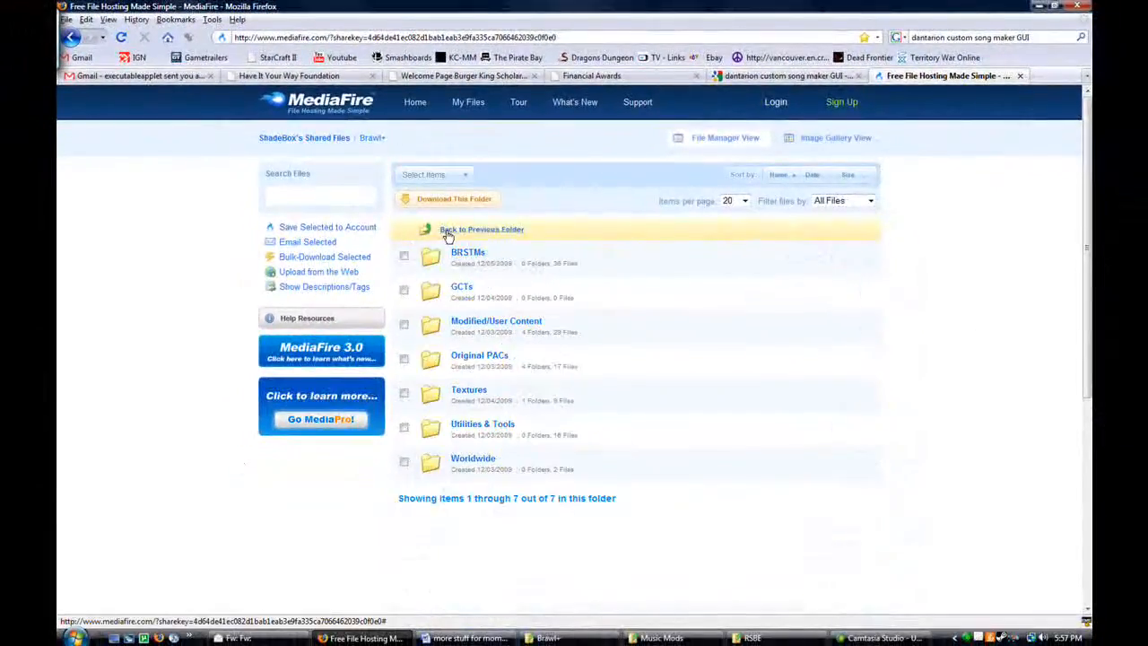
{"action": "left_click", "coordinate": [481, 230]}
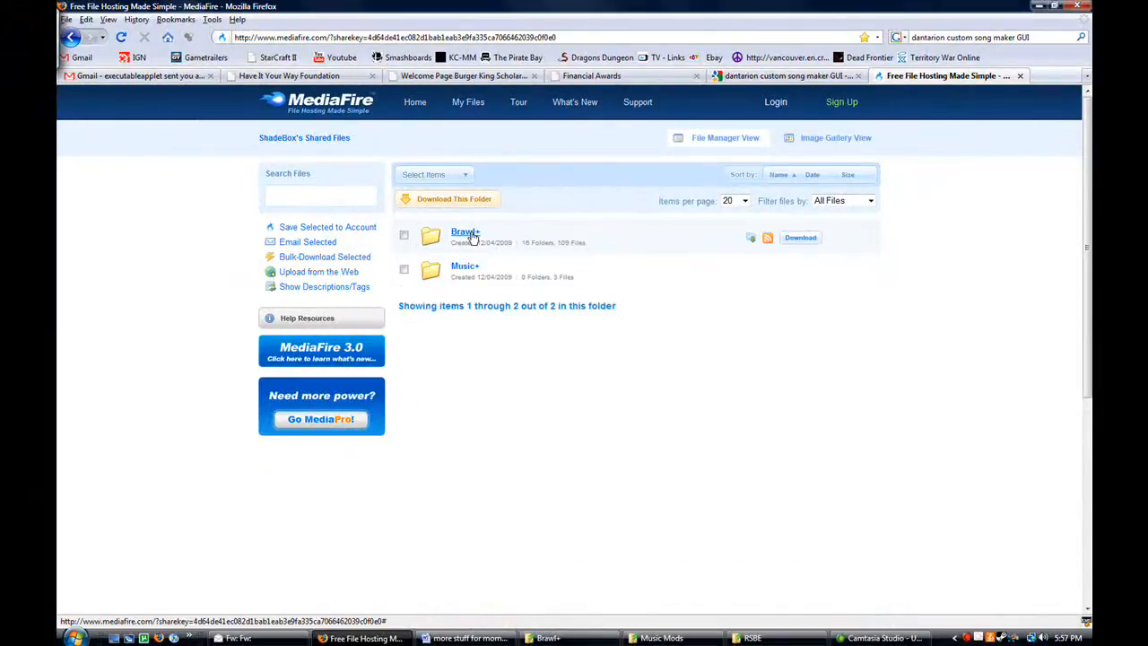
{"action": "left_click", "coordinate": [463, 233]}
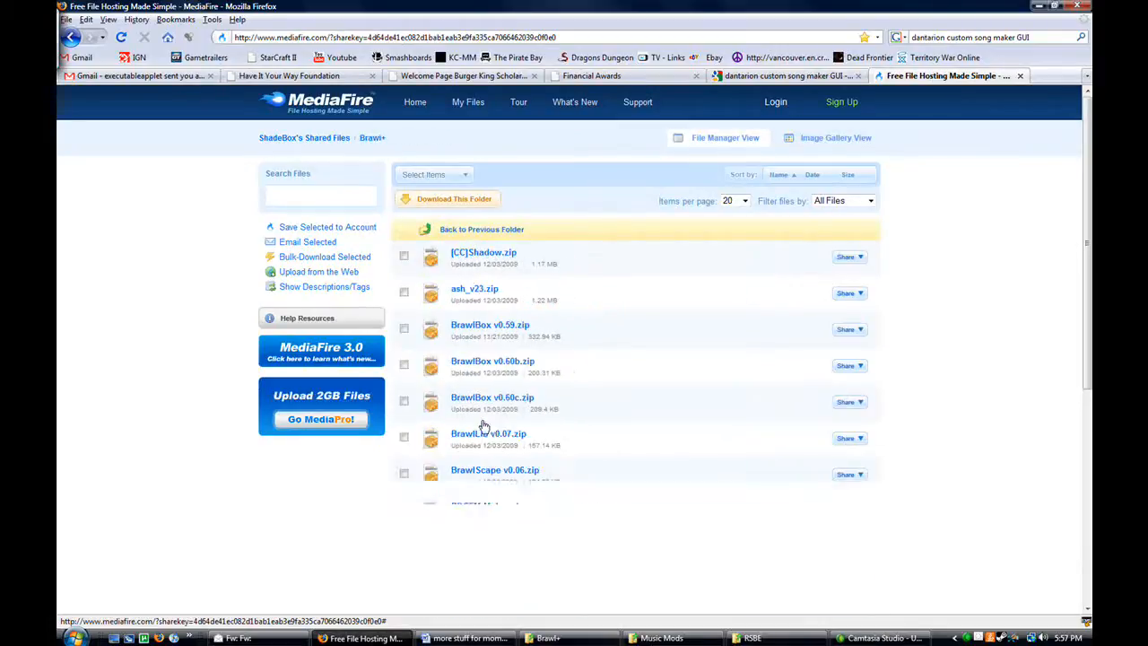
{"action": "scroll", "scroll_direction": "down", "scroll_amount": 3}
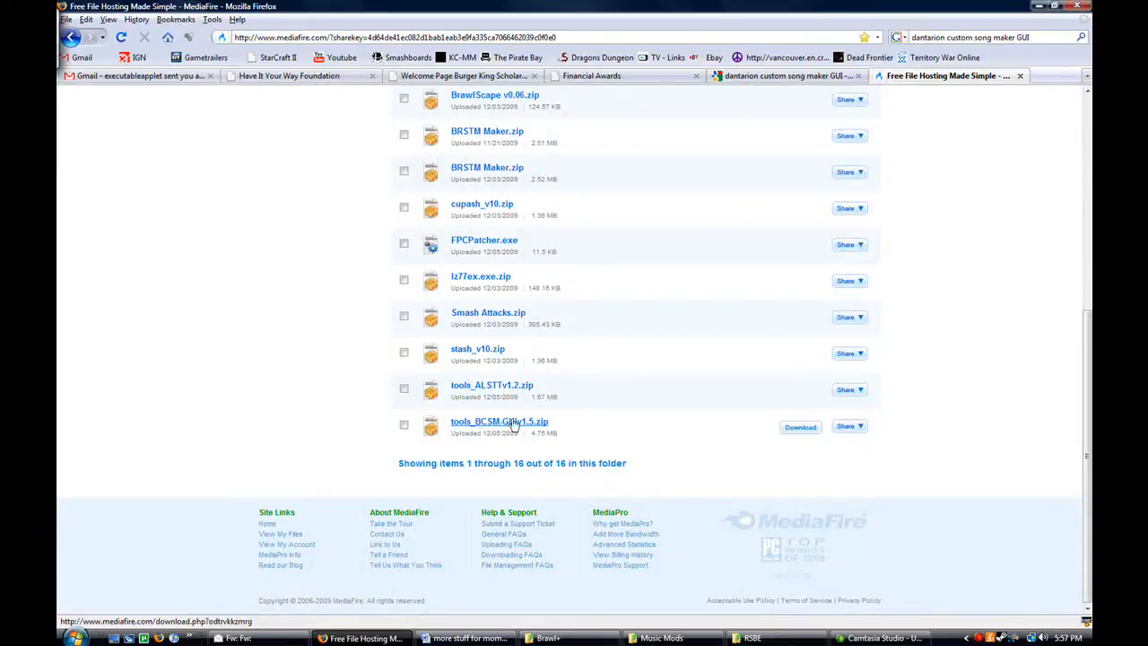
Save tools_BCSM-GUIv1.5.zip to disk and open its containing Downloads folder.
{"action": "left_click", "coordinate": [499, 420]}
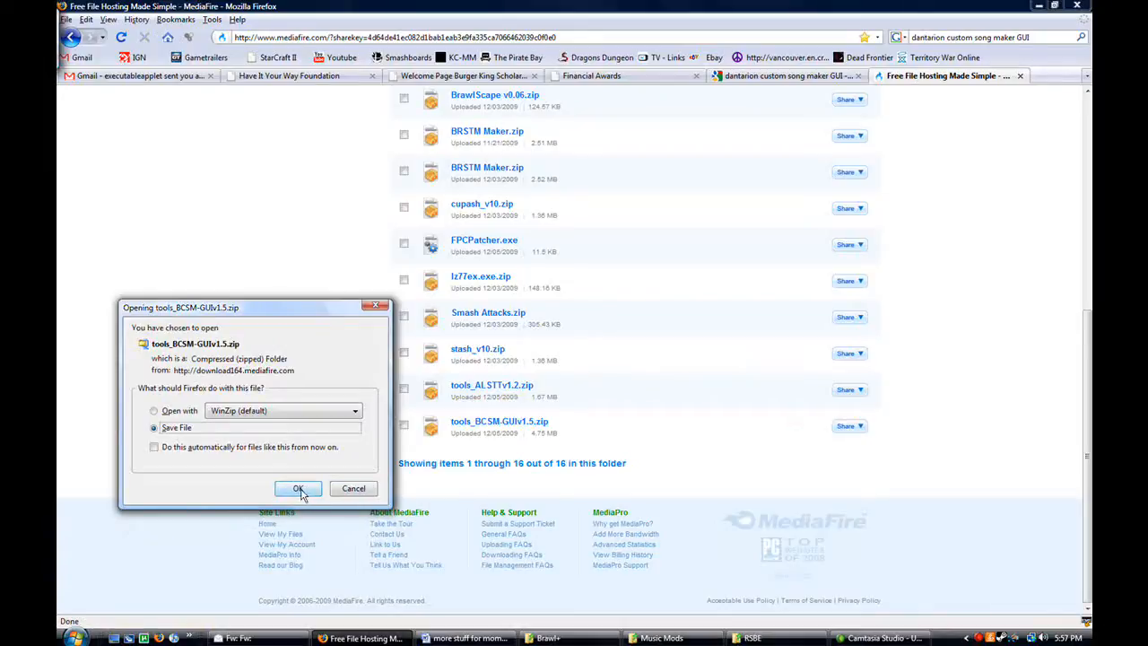
{"action": "left_click", "coordinate": [297, 488]}
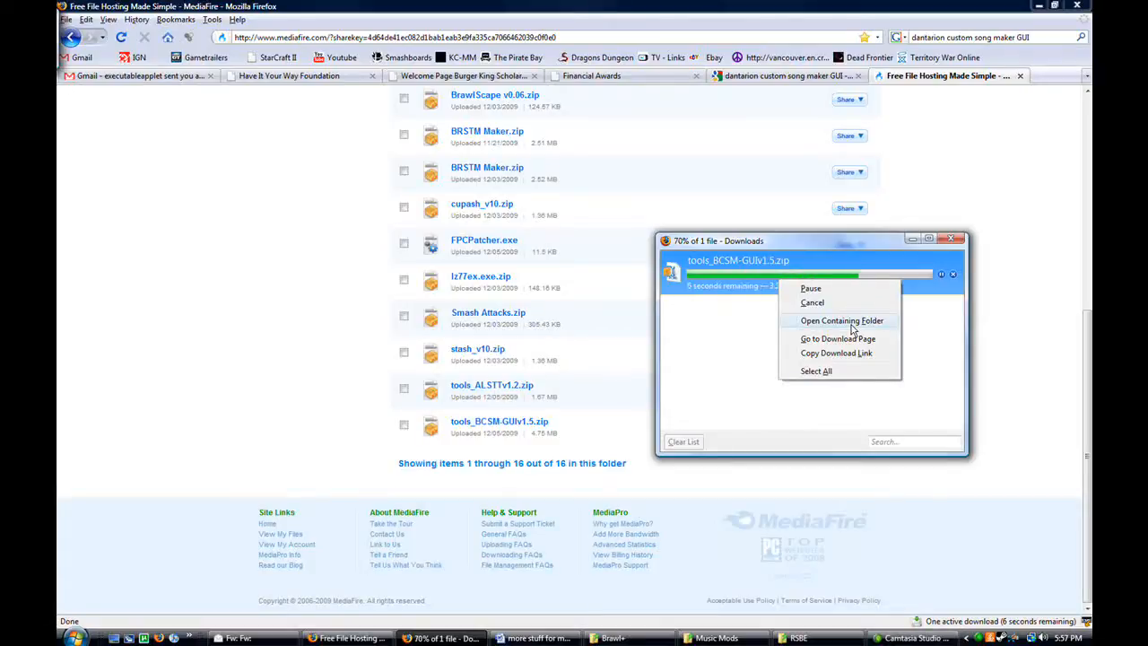
{"action": "left_click", "coordinate": [841, 319]}
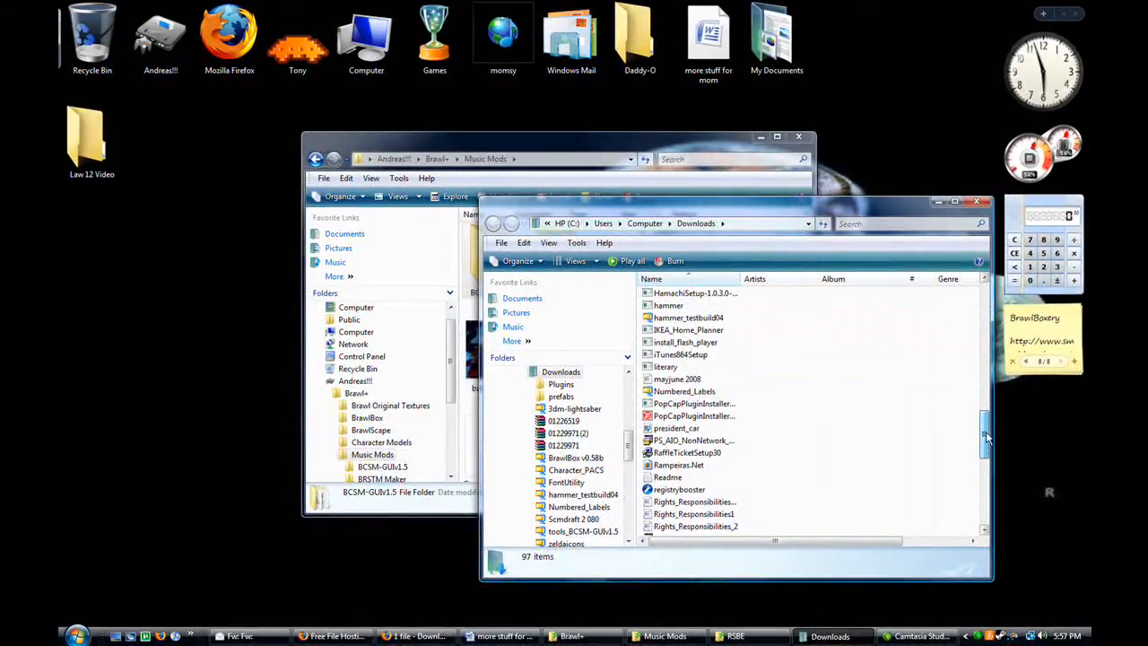
Select the downloaded BCSM-GUI tools archive in Downloads for extraction into Music Mods.
{"action": "scroll", "scroll_direction": "down", "scroll_amount": 3}
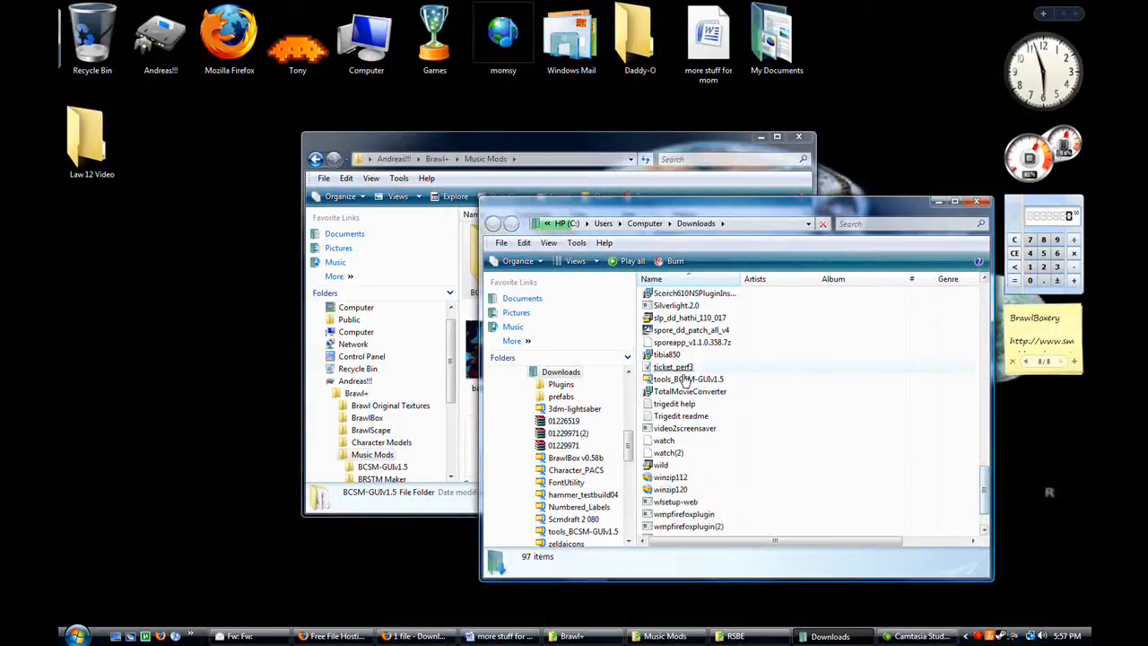
{"action": "left_click", "coordinate": [689, 379]}
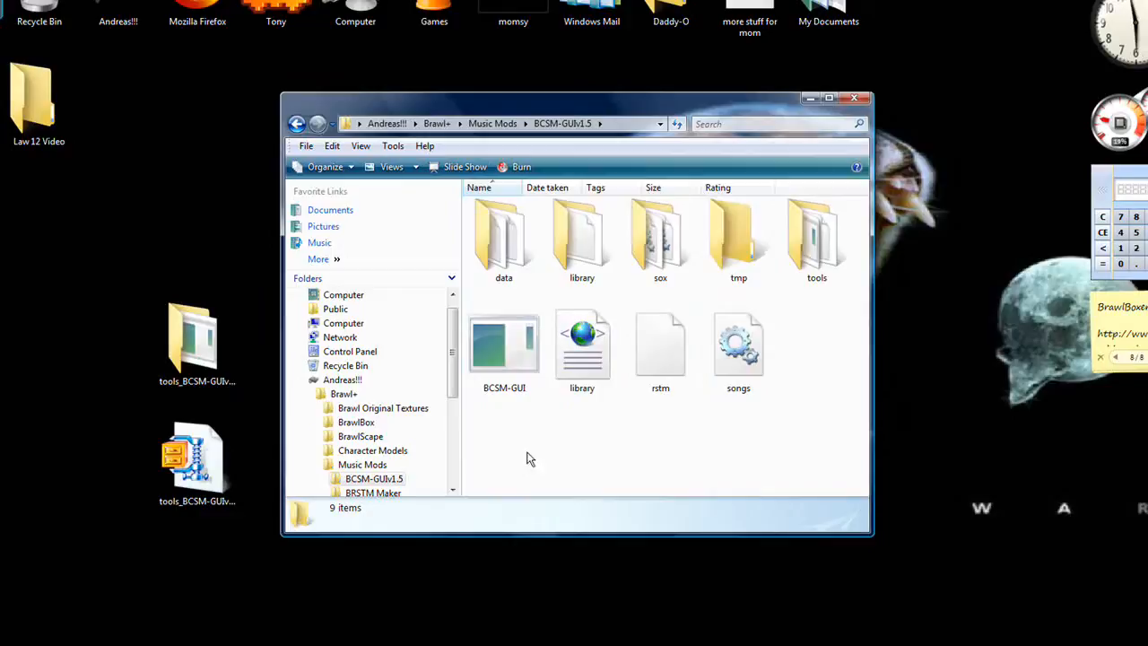
Launch the BCSM-GUI application from the BCSM-GUIv1.5 folder.
{"action": "left_click", "coordinate": [504, 348]}
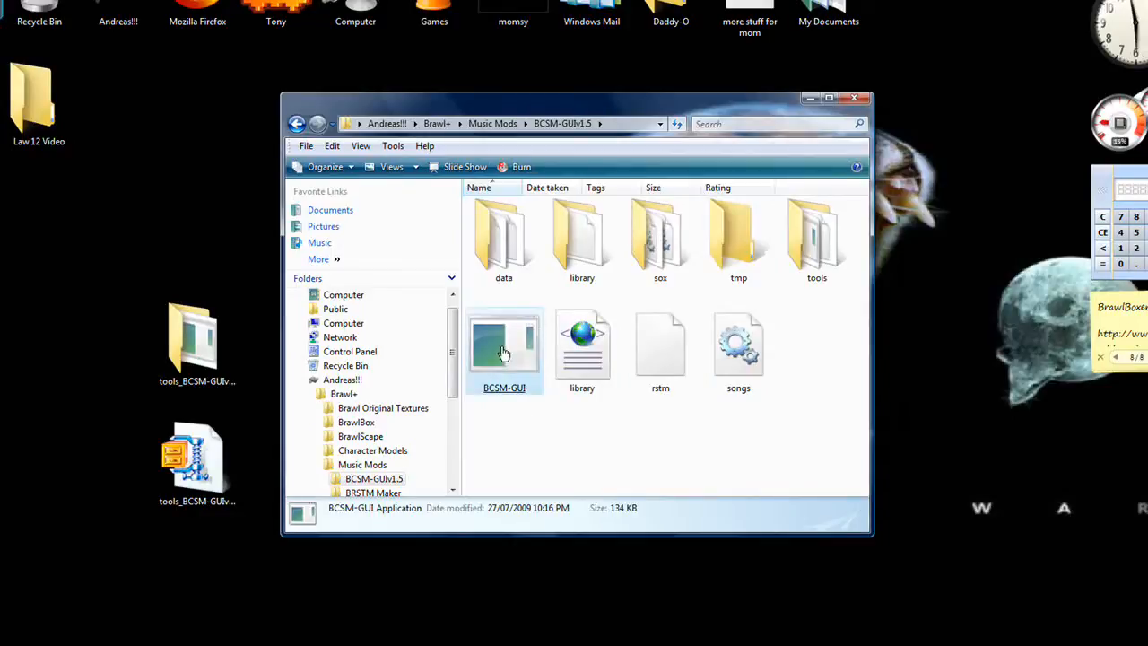
{"action": "left_click", "coordinate": [503, 348]}
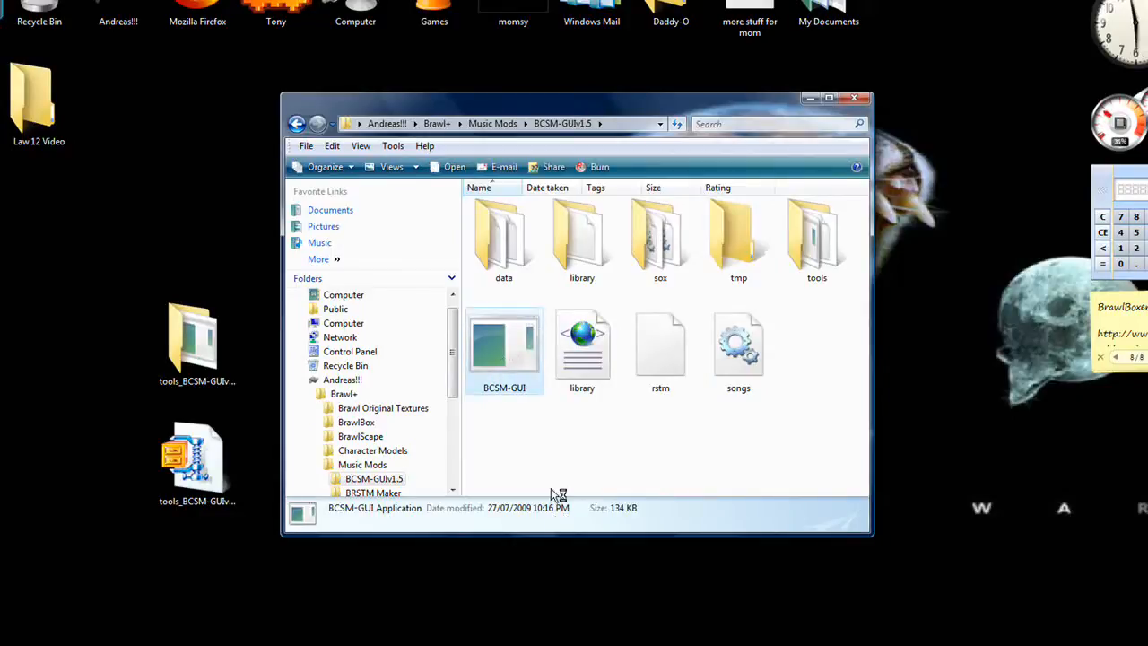
{"action": "mouse_move", "coordinate": [637, 440]}
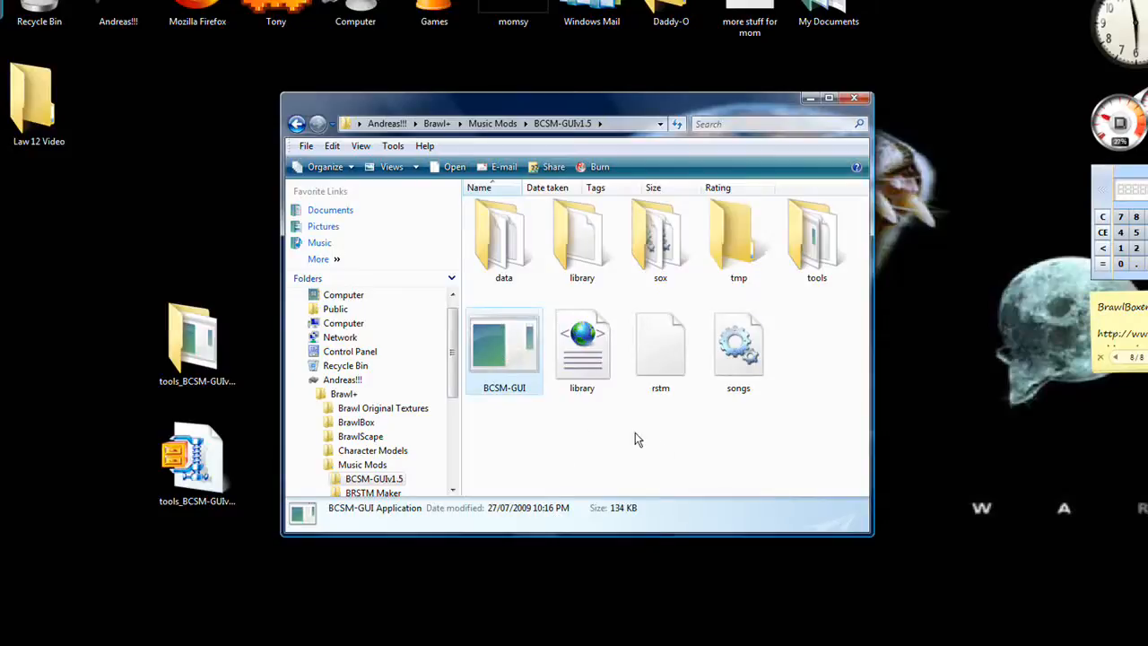
{"action": "double_click", "coordinate": [502, 344]}
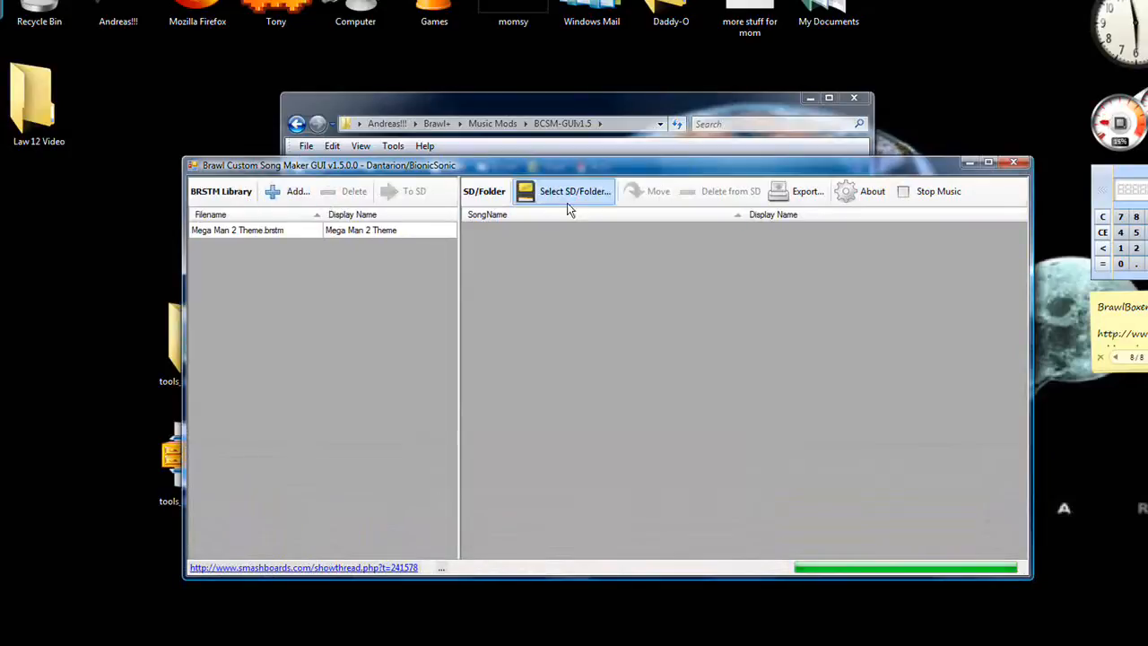
{"action": "mouse_move", "coordinate": [571, 212]}
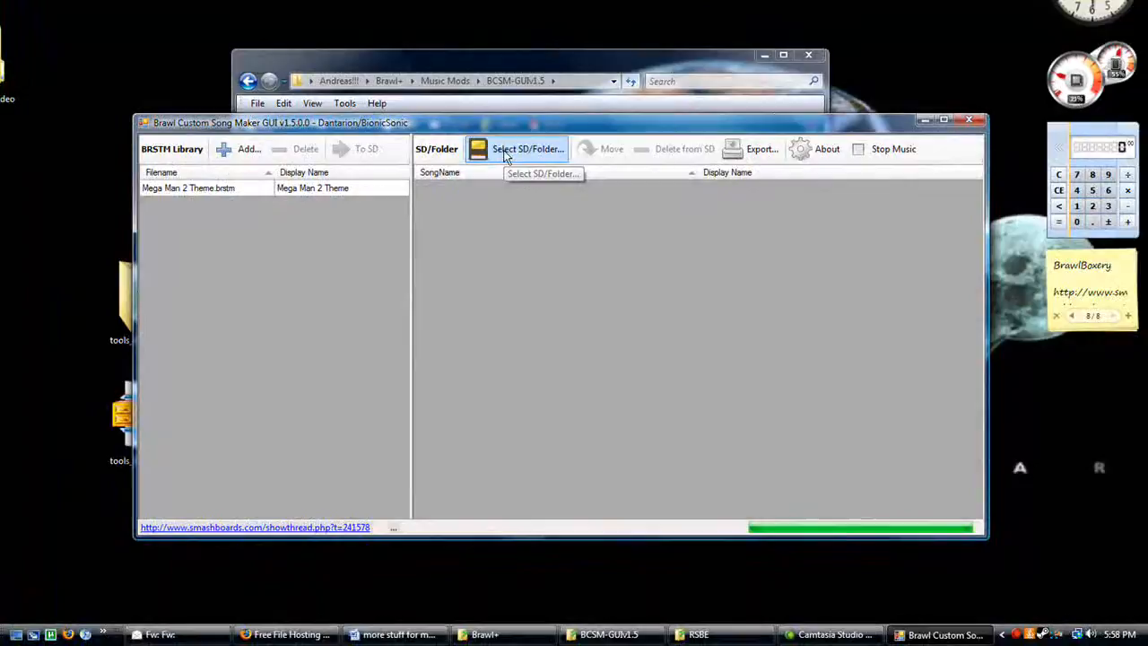
Bring up the Browse For Folder dialog via Select SD/Folder.
{"action": "left_click", "coordinate": [526, 149]}
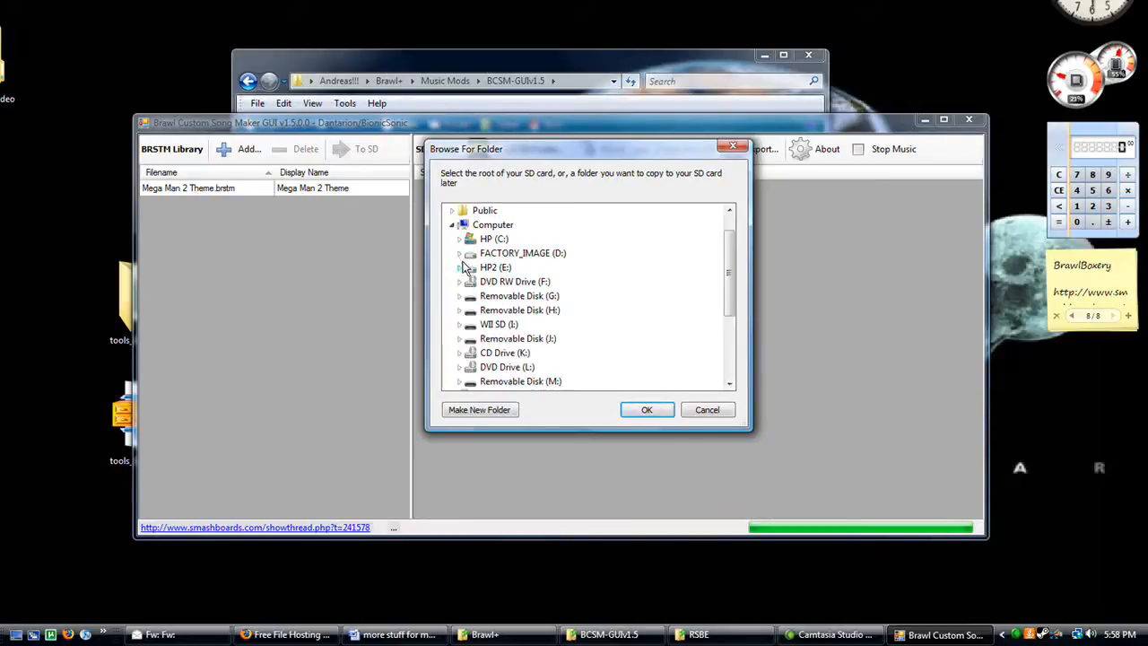
Choose the WII SD (I:) drive as the song destination.
{"action": "left_click", "coordinate": [460, 323]}
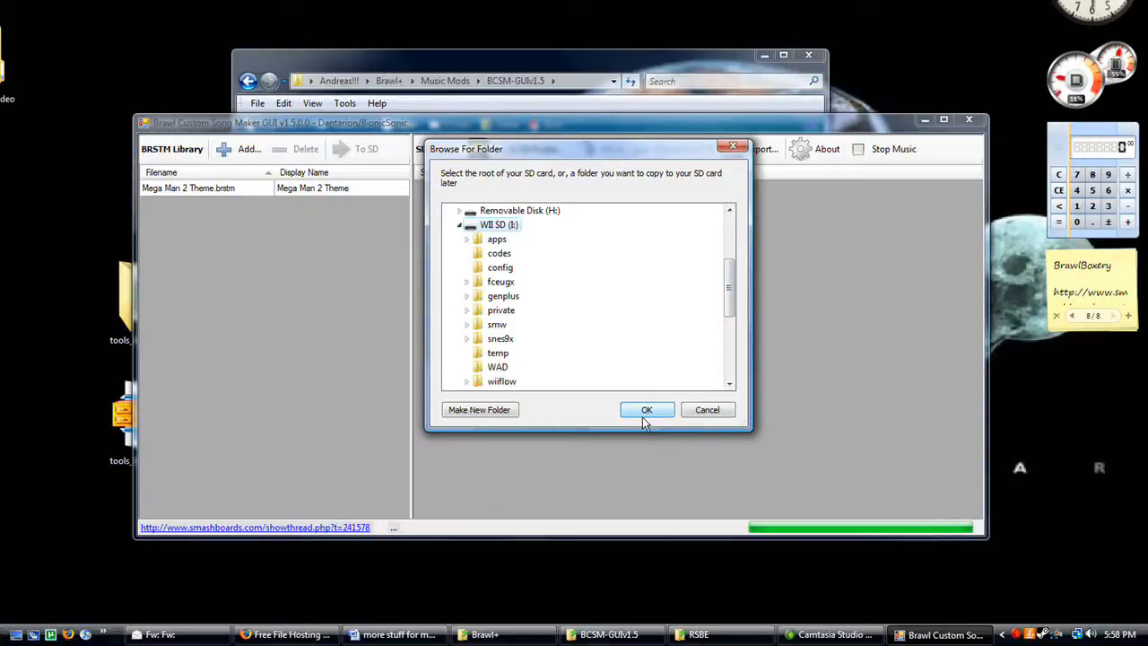
{"action": "left_click", "coordinate": [646, 409]}
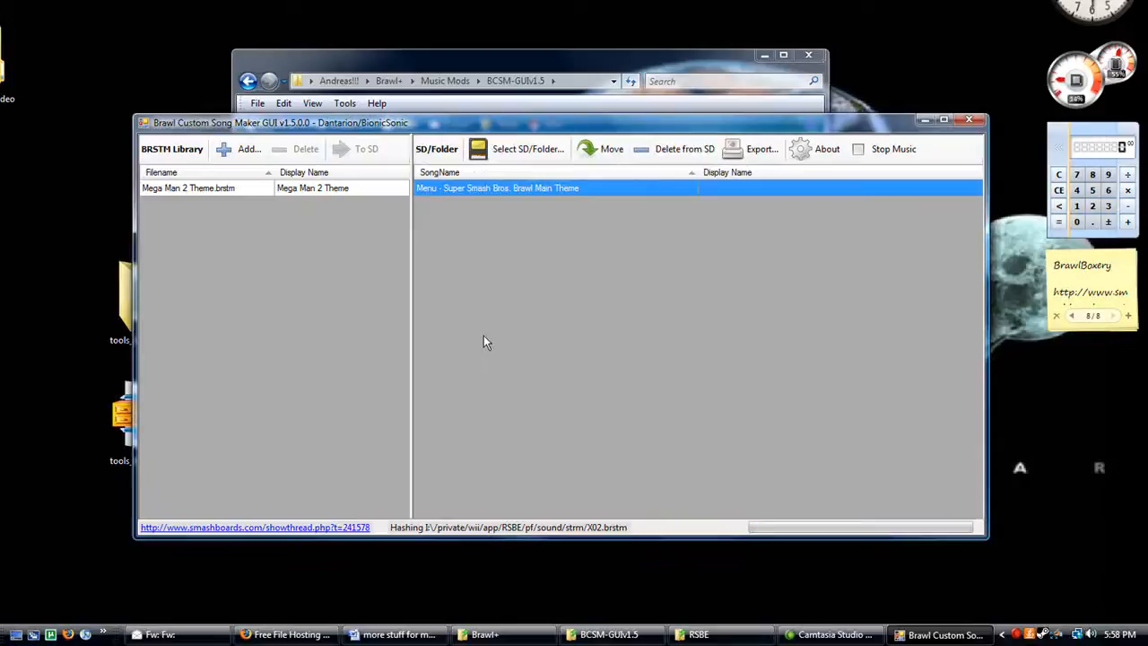
Give the Final Destination SD song slot the display name 'smg 3'.
{"action": "left_click", "coordinate": [527, 149]}
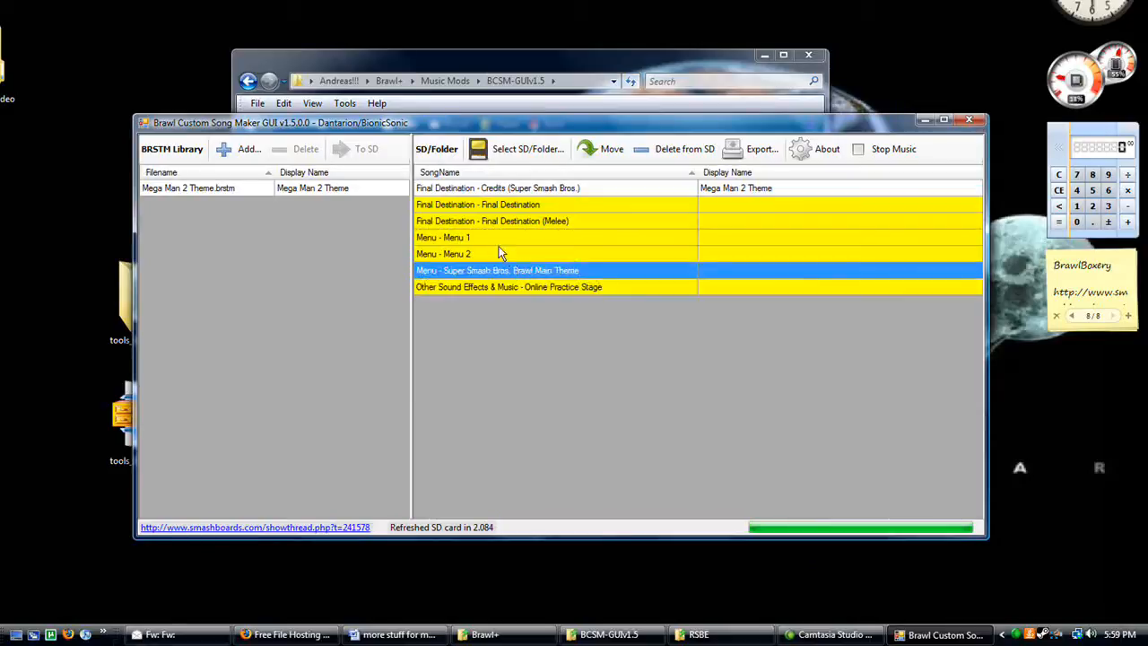
{"action": "left_click", "coordinate": [443, 255]}
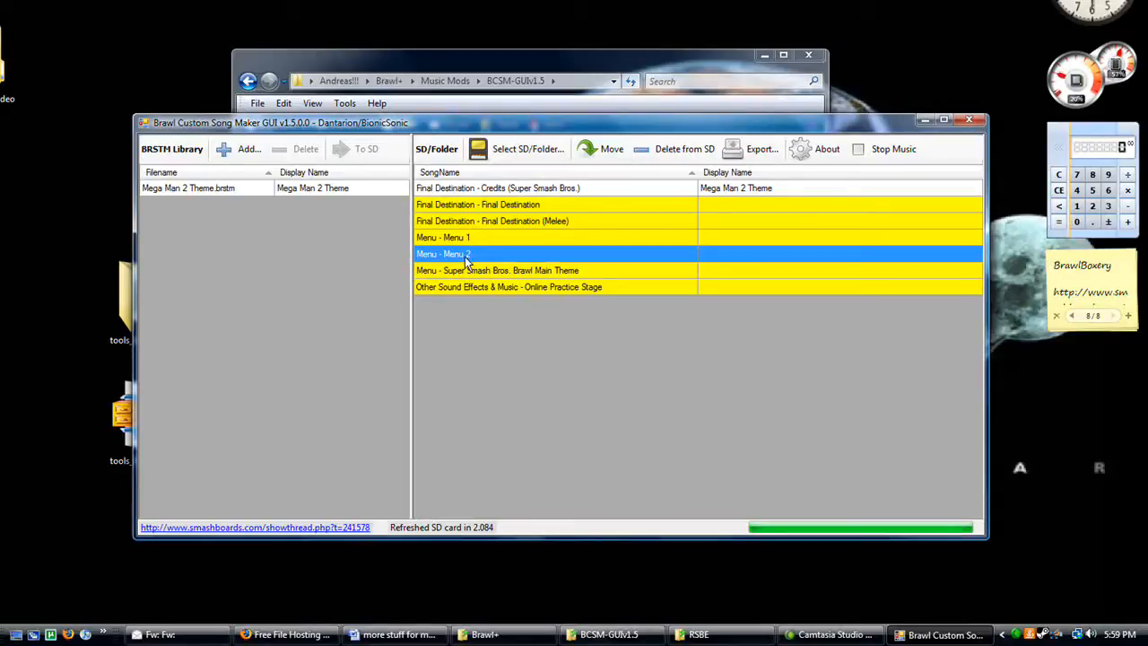
{"action": "right_click", "coordinate": [445, 255]}
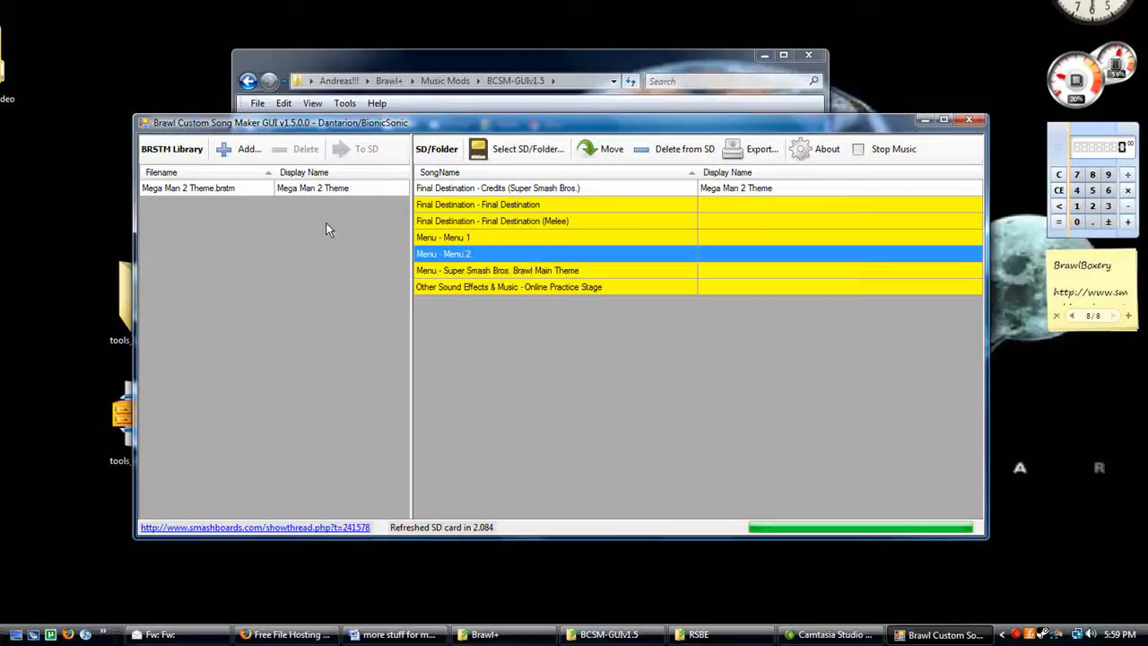
{"action": "mouse_move", "coordinate": [635, 230]}
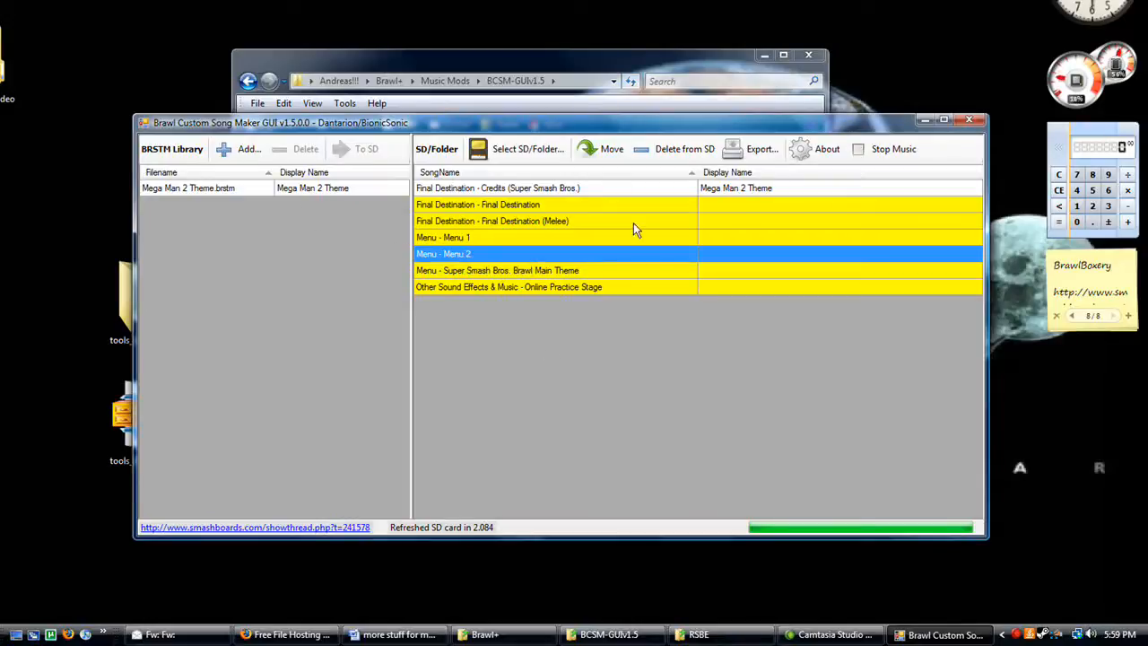
{"action": "left_click", "coordinate": [556, 205]}
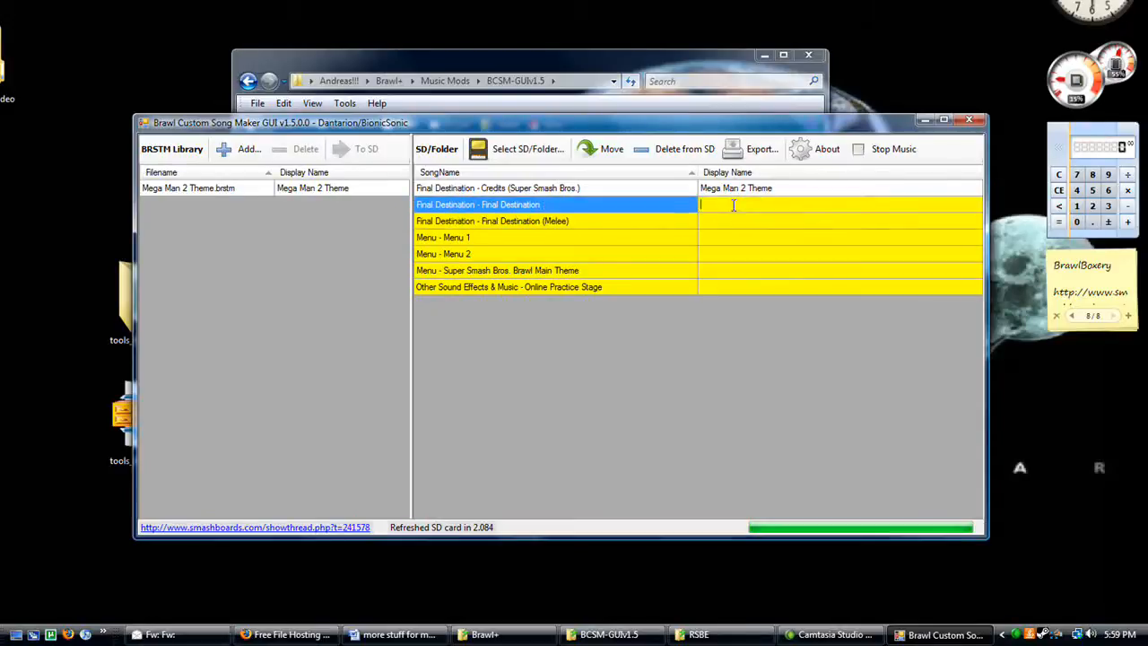
{"action": "type", "text": "smg"}
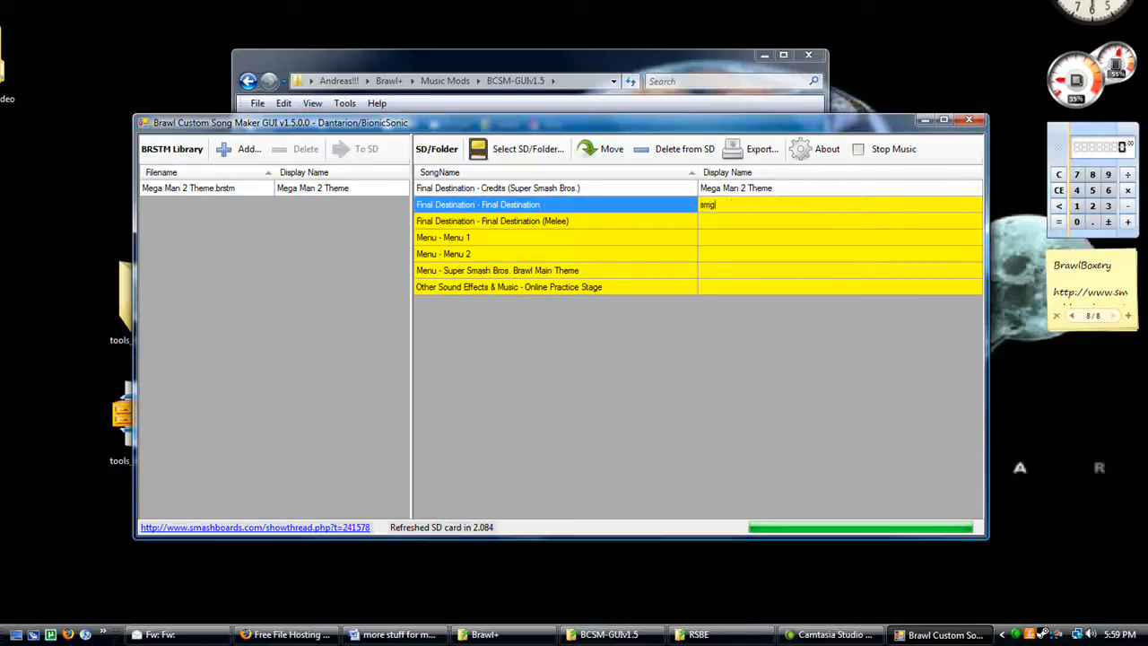
{"action": "type", "text": "3"}
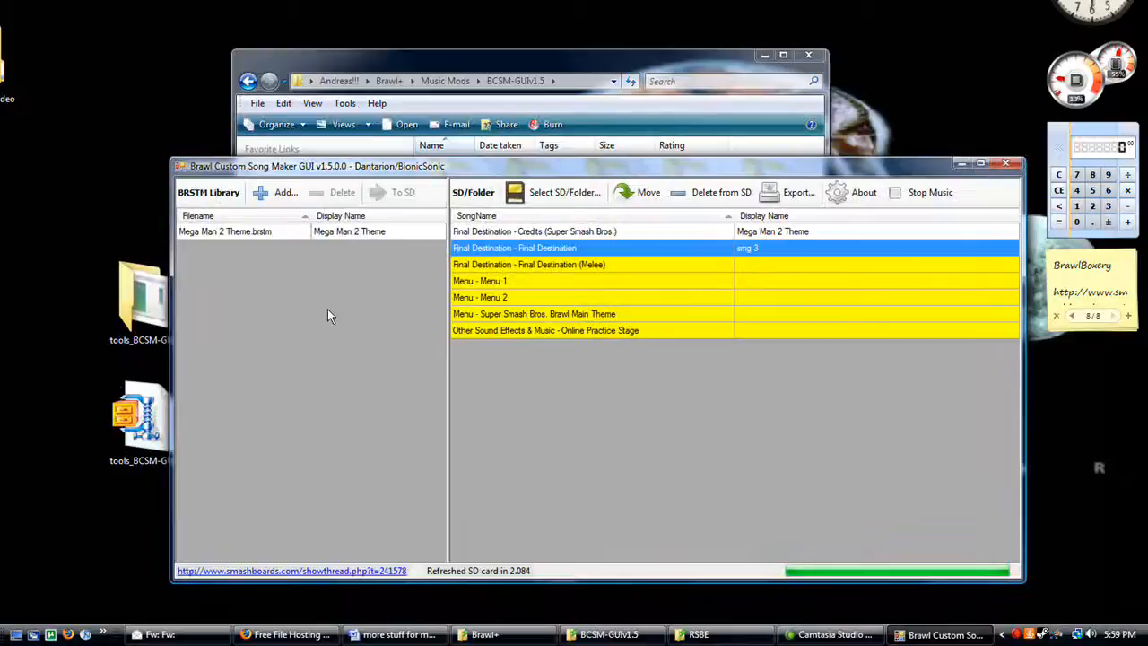
{"action": "mouse_move", "coordinate": [298, 272]}
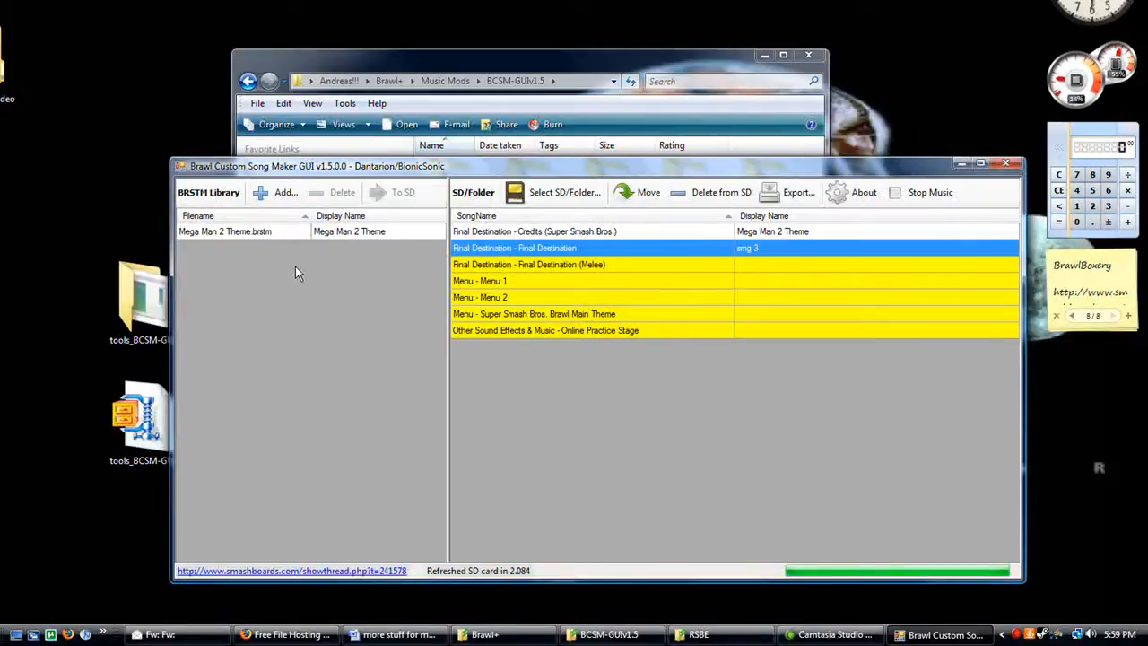
In the MP3 to BRSTM converter, add the Teenage Mutant Ninja Turtles MP3 from Music Mods.
{"action": "left_click", "coordinate": [283, 192]}
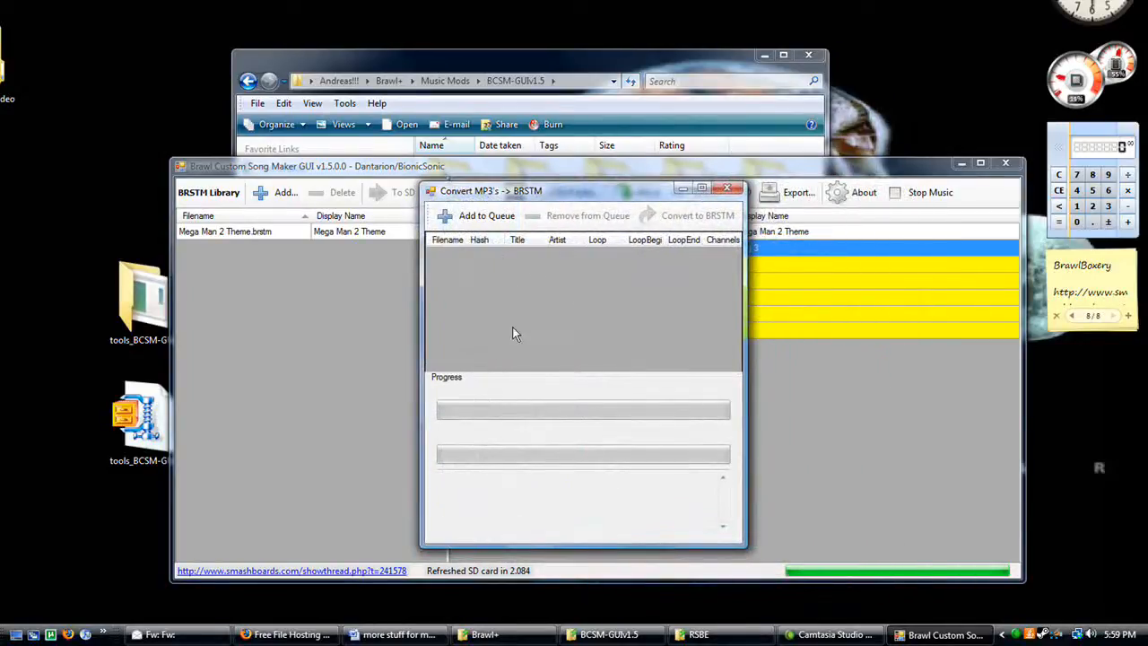
{"action": "mouse_move", "coordinate": [438, 338]}
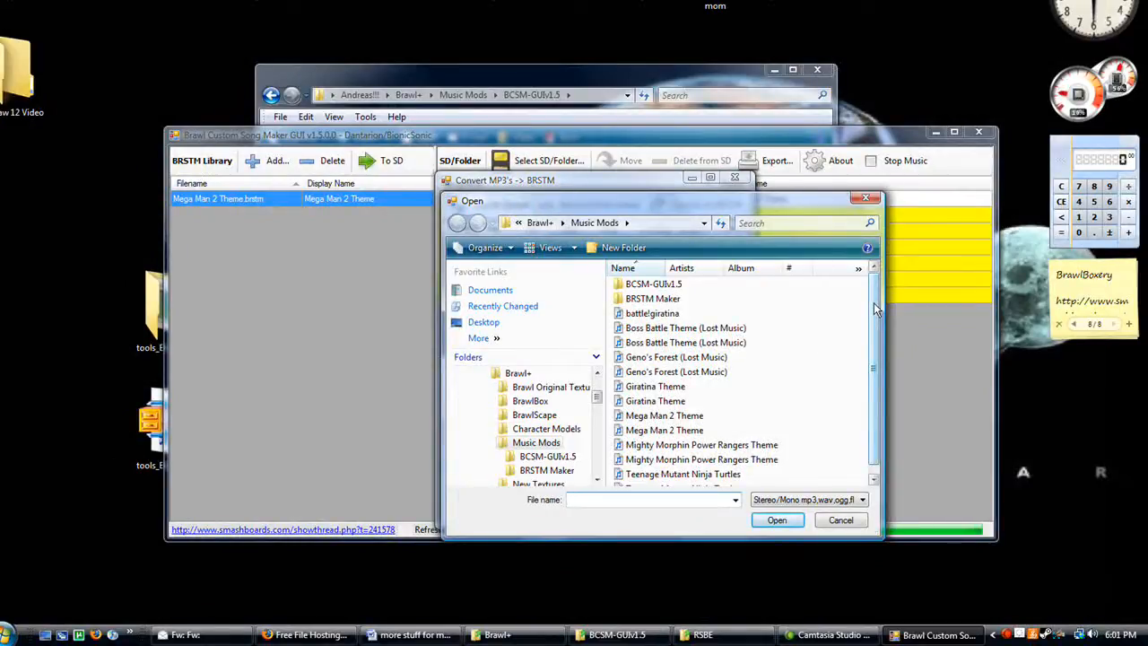
{"action": "left_click", "coordinate": [650, 499]}
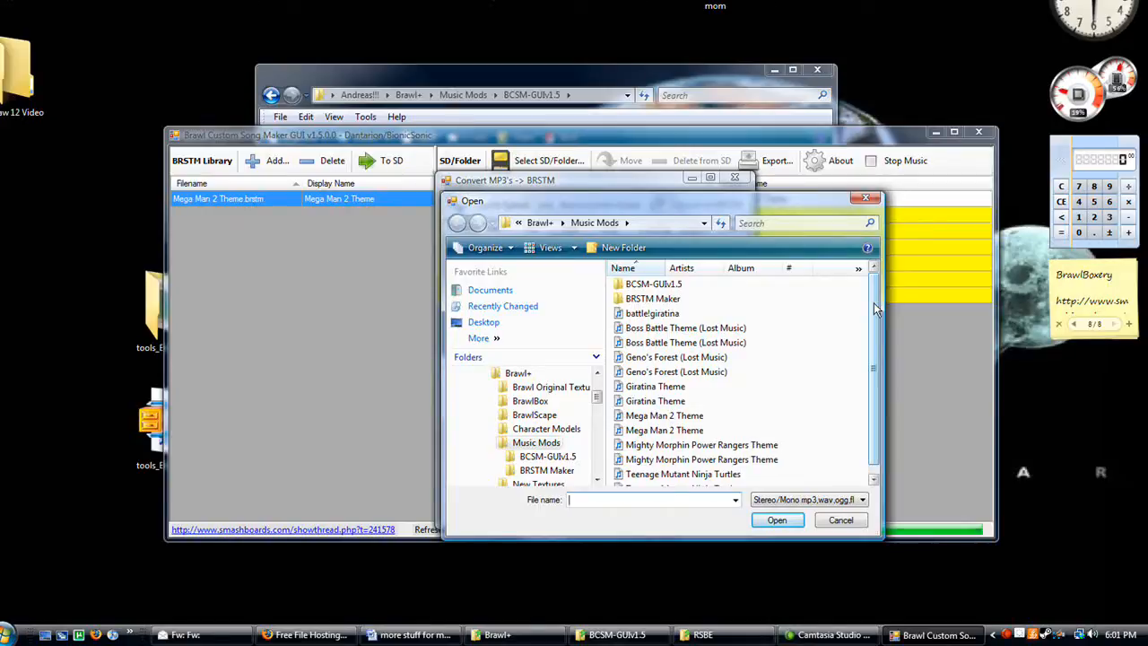
{"action": "scroll", "scroll_direction": "down", "scroll_amount": 3}
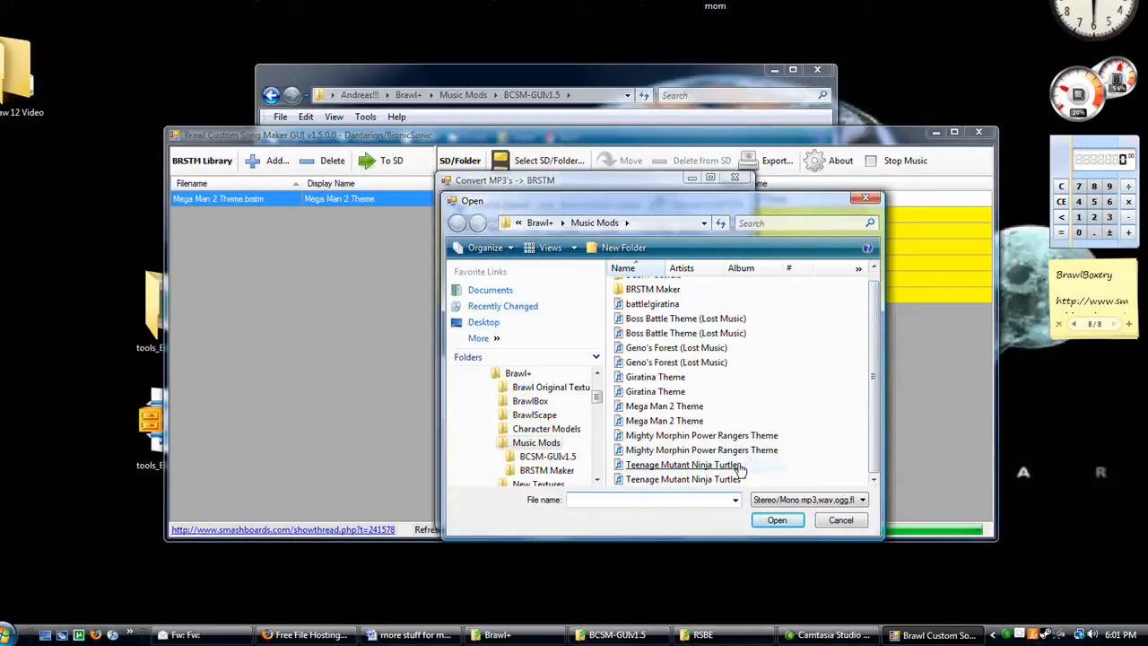
{"action": "mouse_move", "coordinate": [684, 463]}
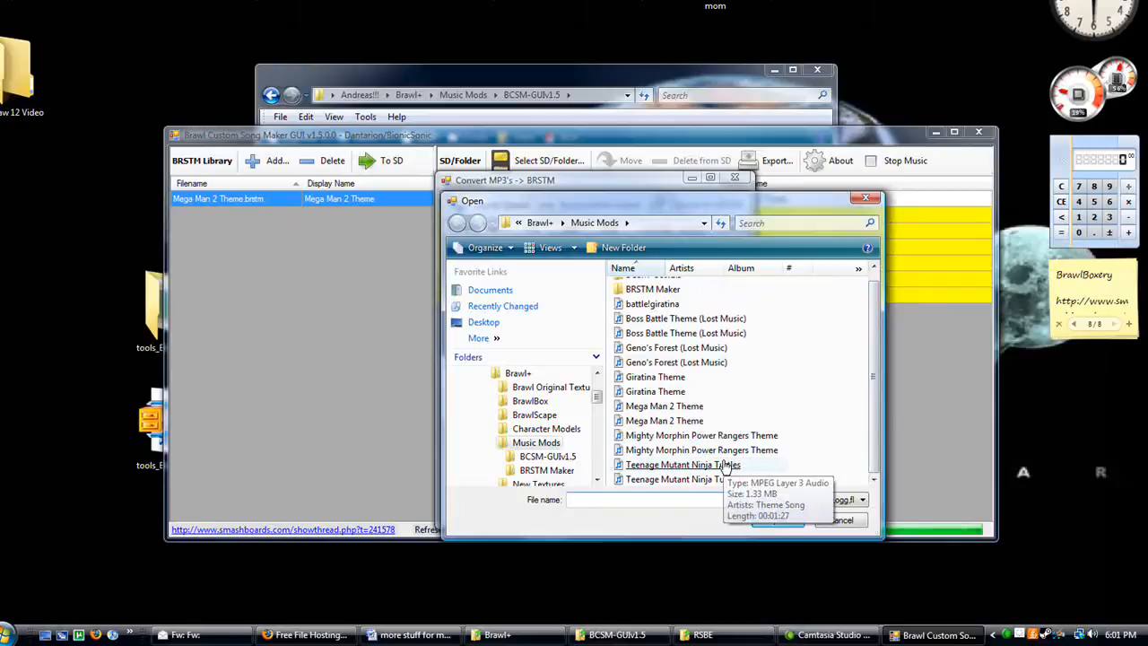
{"action": "left_click", "coordinate": [681, 463]}
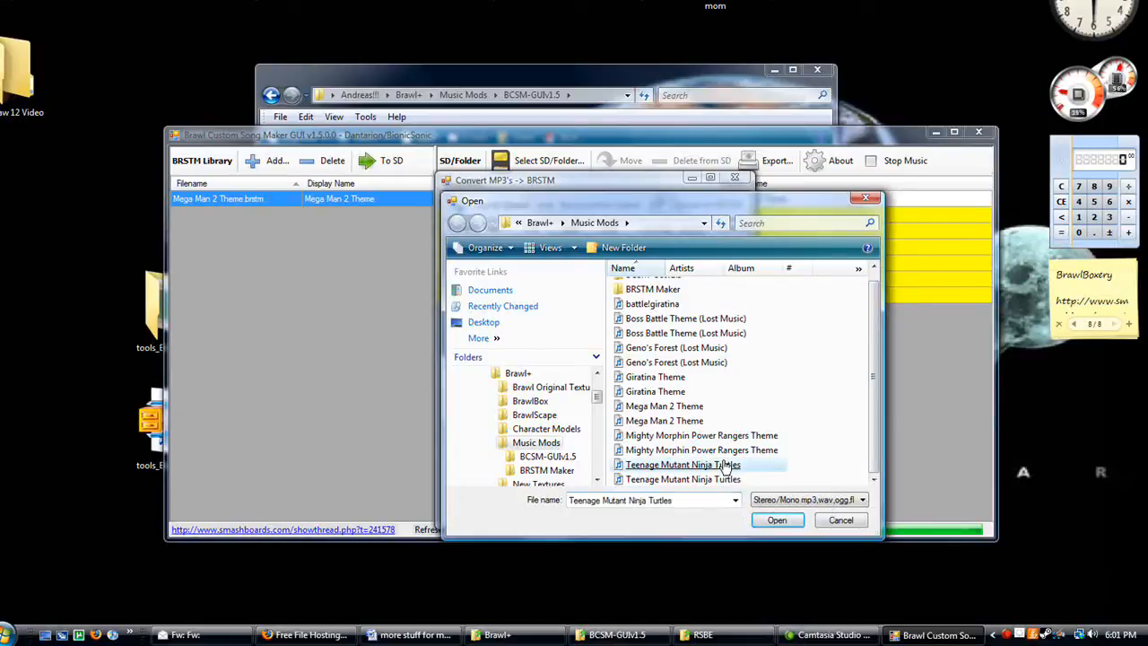
{"action": "left_click", "coordinate": [775, 521]}
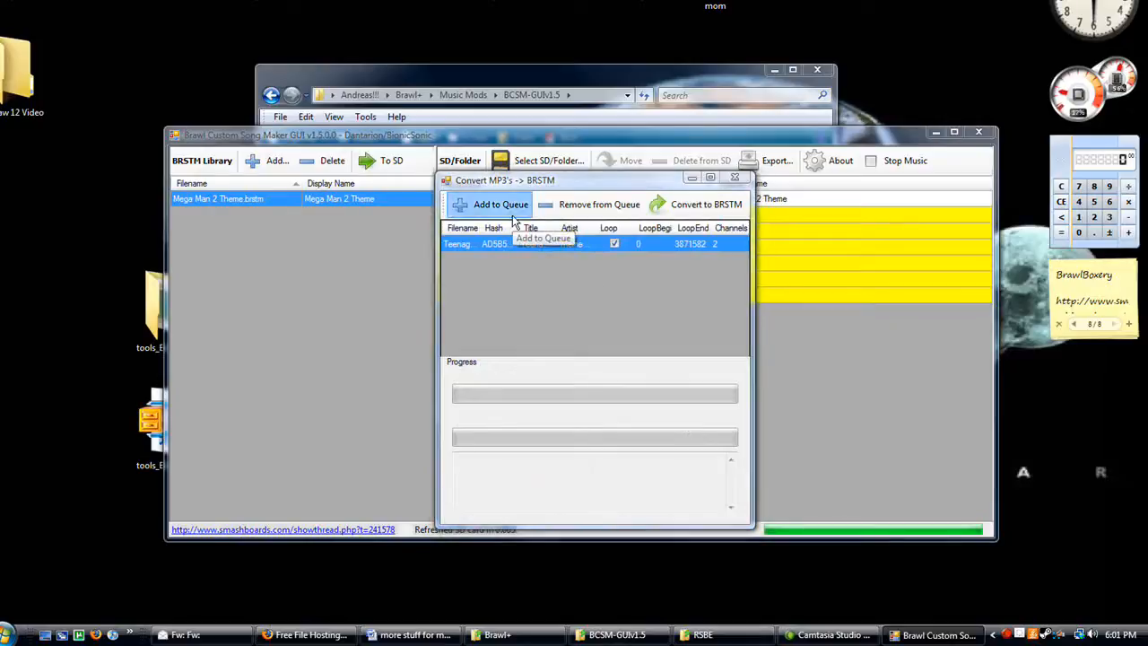
Add Geno's Forest as well, loading both MP3s into the conversion queue.
{"action": "left_click", "coordinate": [492, 205]}
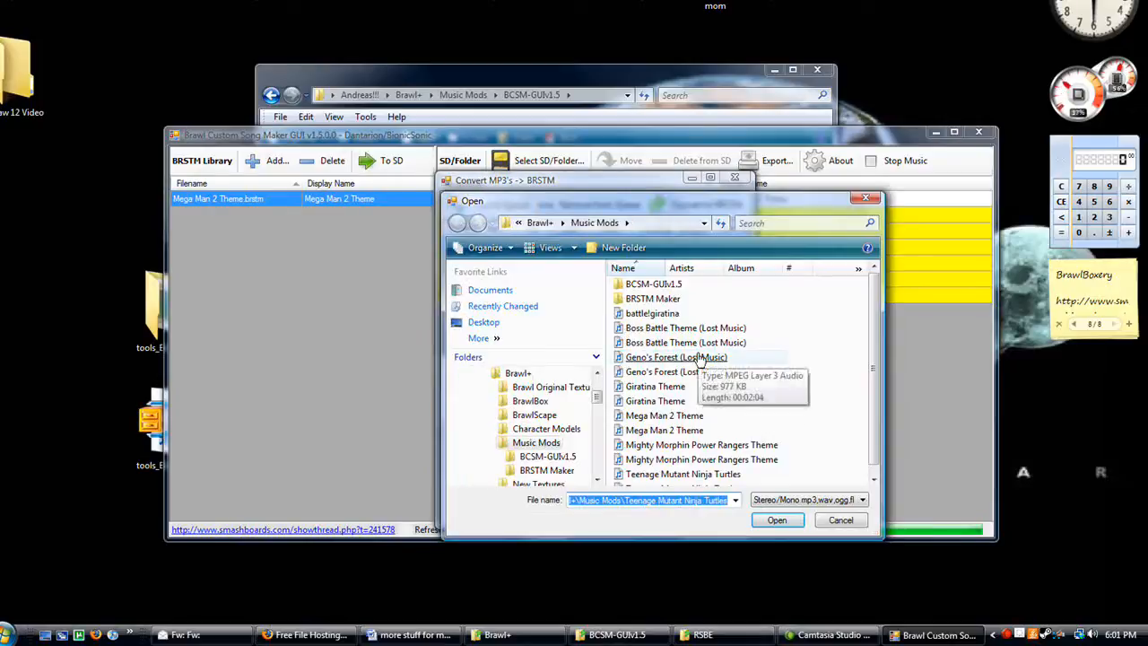
{"action": "left_click", "coordinate": [775, 520]}
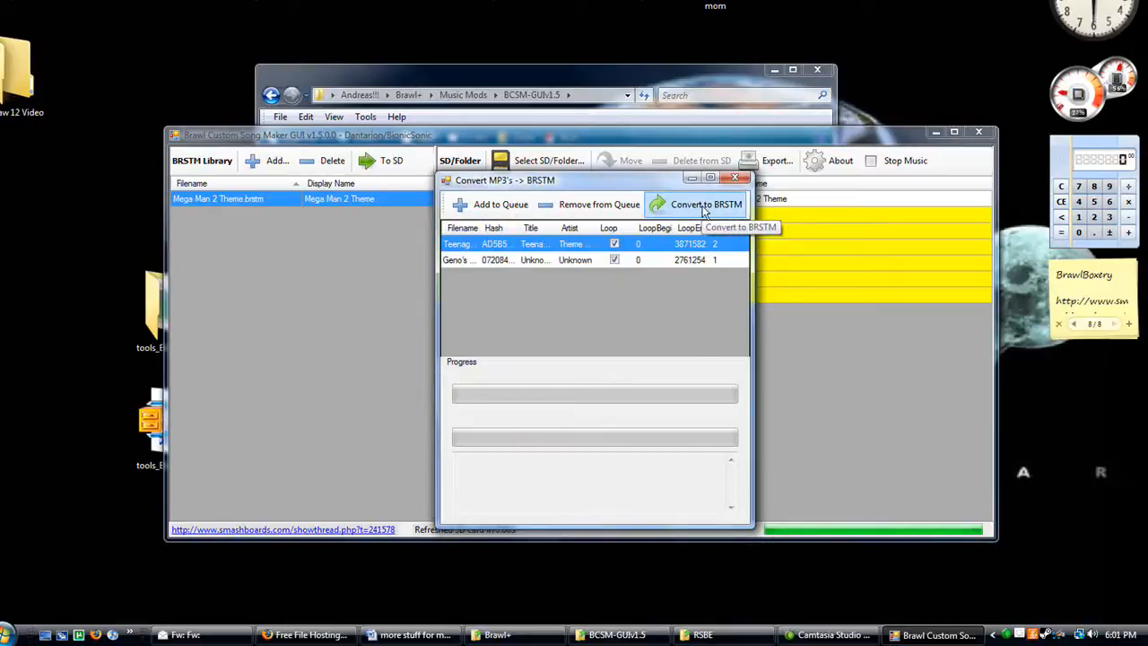
Convert both queued MP3s to BRSTM and close the finished converter.
{"action": "left_click", "coordinate": [707, 204]}
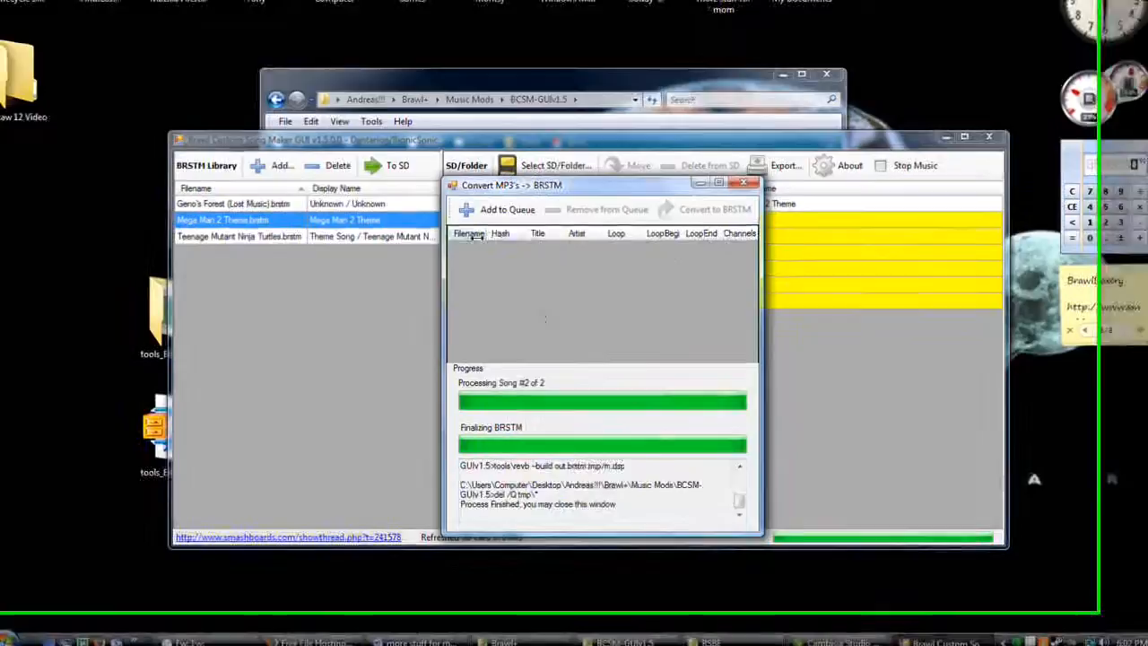
{"action": "left_click", "coordinate": [742, 183]}
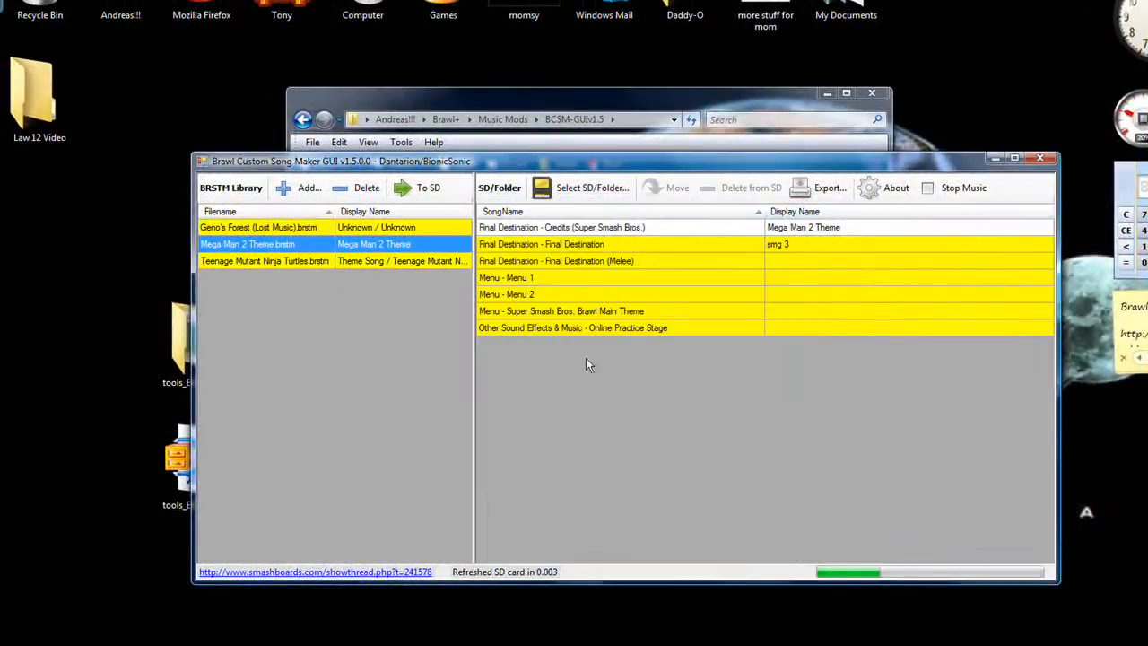
Delete the Mega Man 2 Theme track from the library, leaving Geno's Forest and Teenage Mutant Ninja Turtles.
{"action": "left_click", "coordinate": [264, 262]}
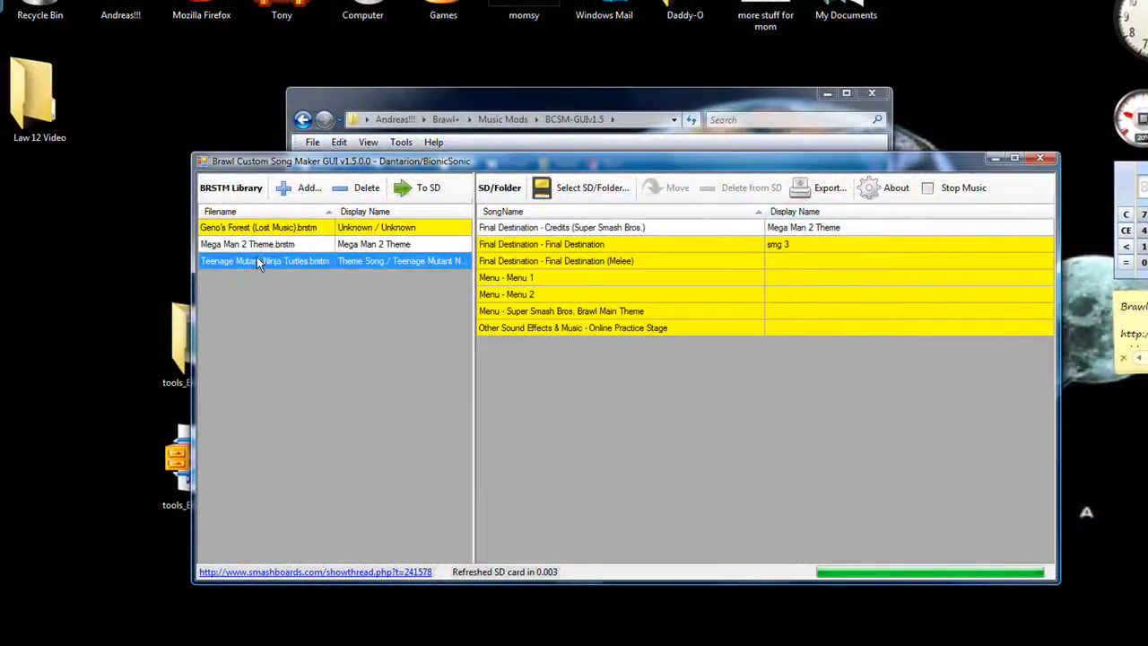
{"action": "left_click", "coordinate": [260, 226]}
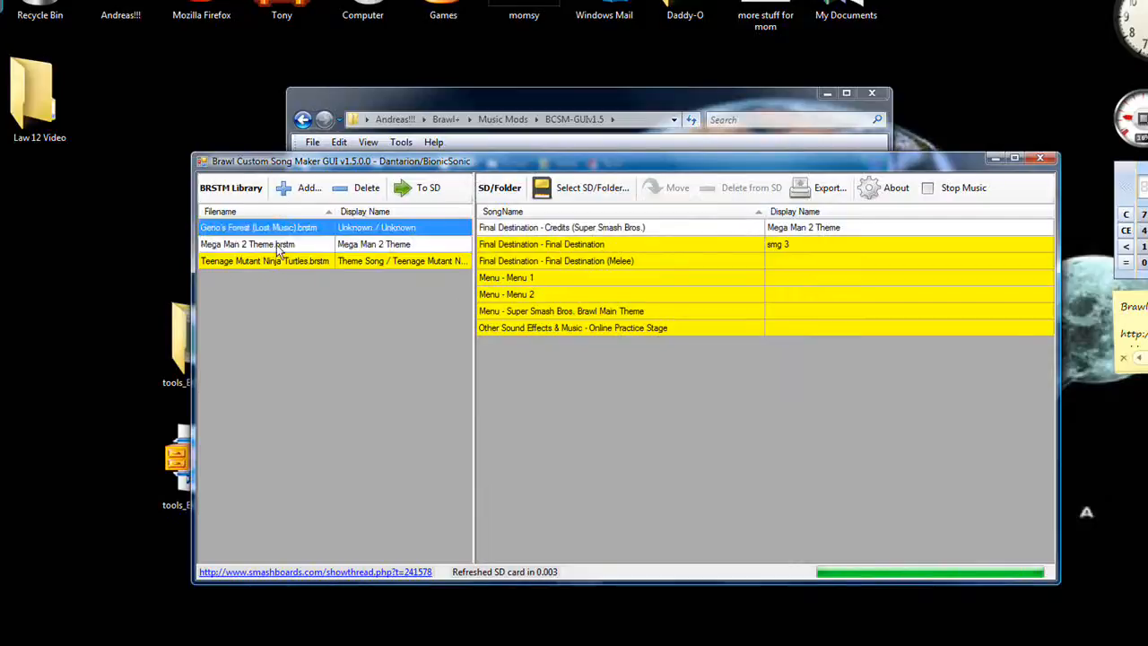
{"action": "left_click", "coordinate": [260, 243]}
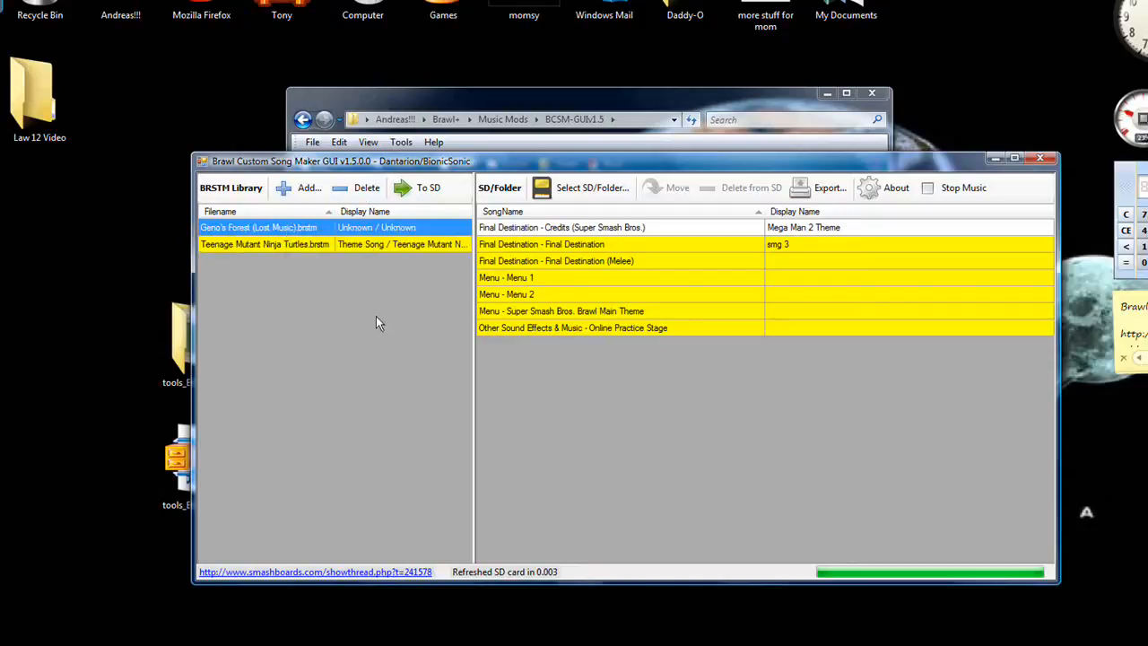
{"action": "mouse_move", "coordinate": [366, 277]}
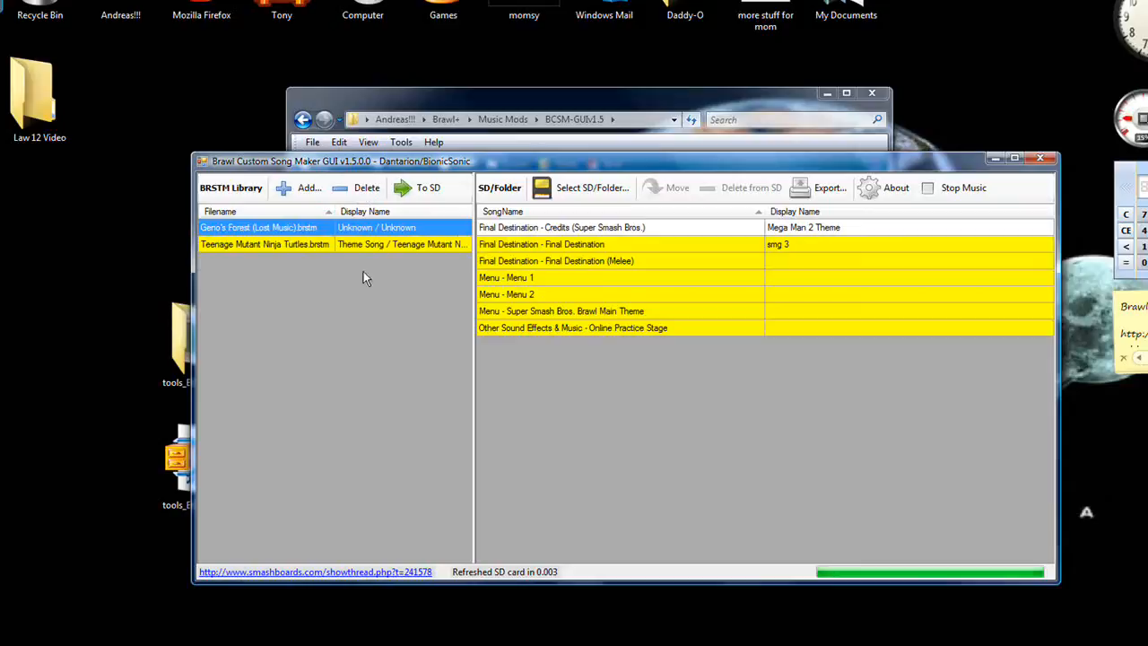
{"action": "mouse_move", "coordinate": [315, 260]}
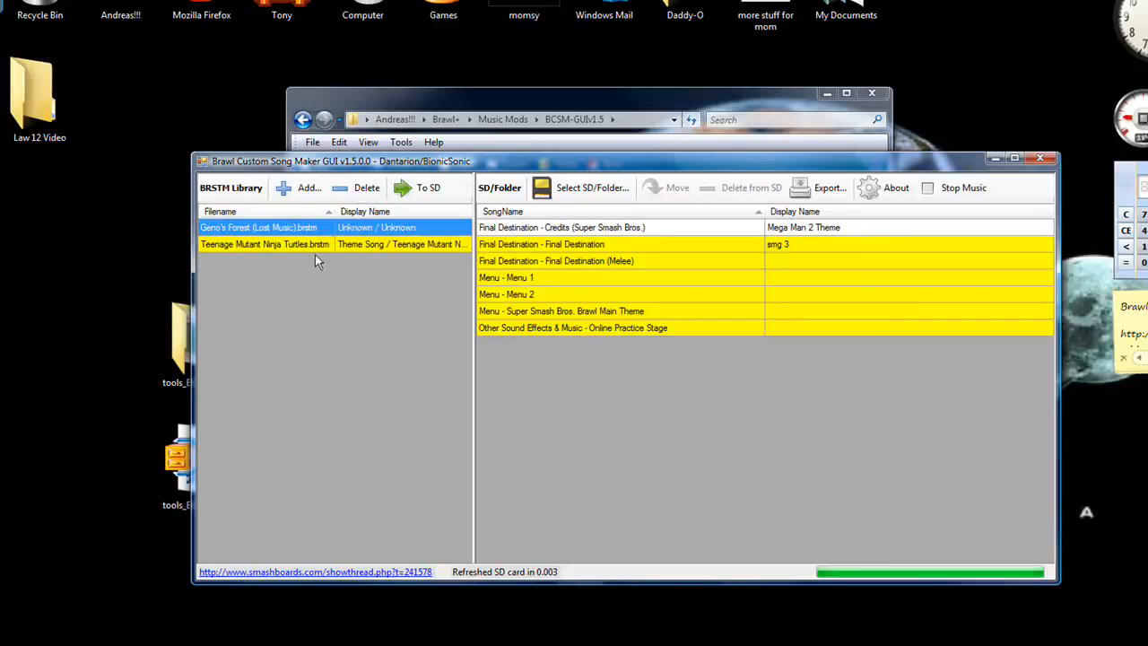
{"action": "mouse_move", "coordinate": [964, 189]}
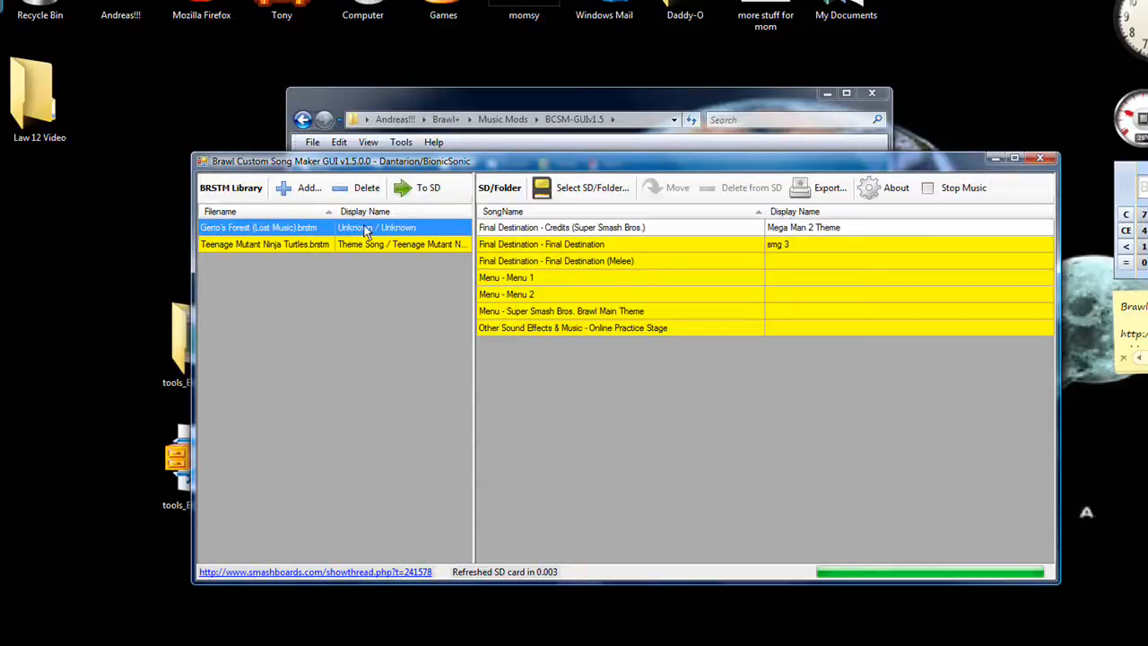
{"action": "mouse_move", "coordinate": [427, 189]}
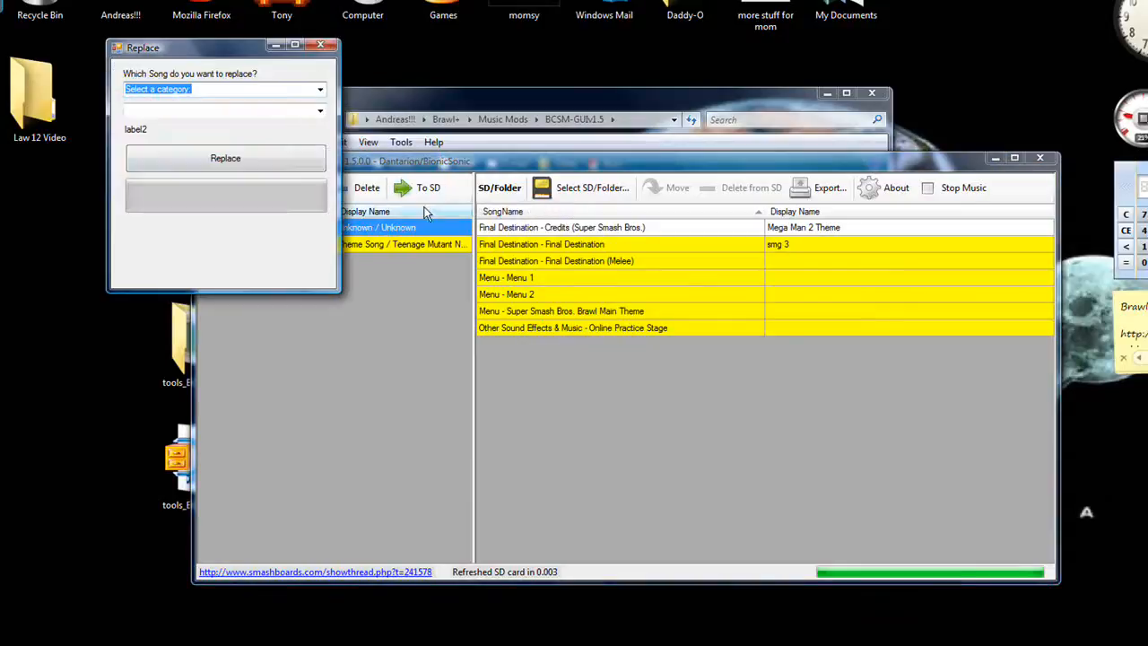
Replace Smashville's Title (Animal Crossing) song on the SD card with Geno's Forest.
{"action": "left_click_drag", "start_coordinate": [144, 46], "coordinate": [276, 231]}
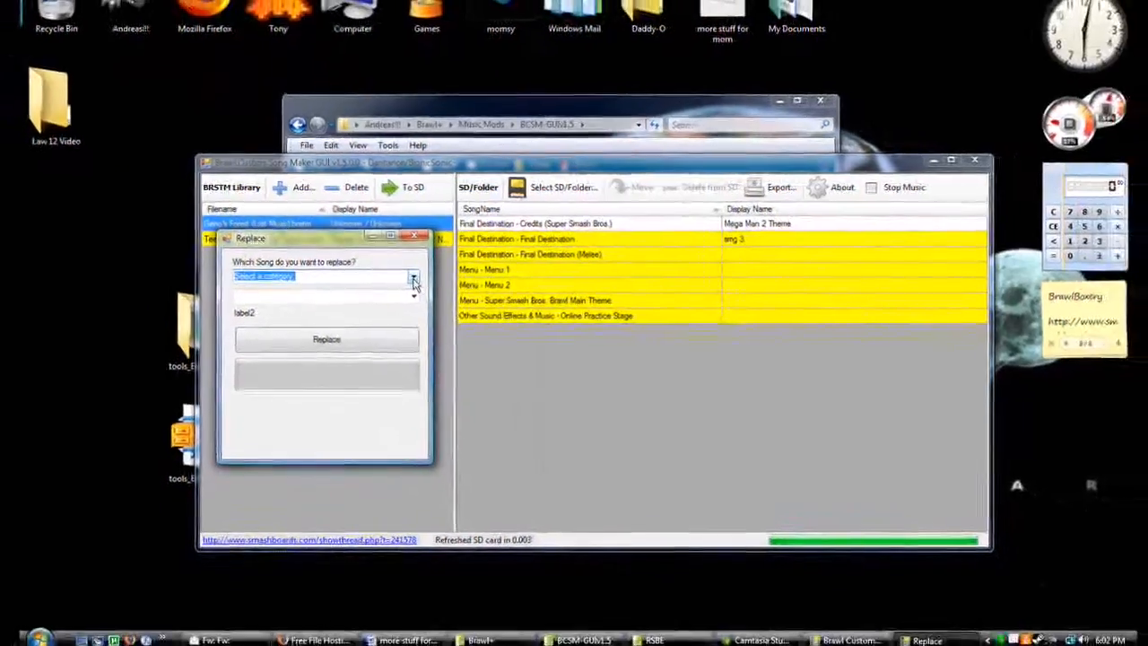
{"action": "left_click", "coordinate": [413, 277]}
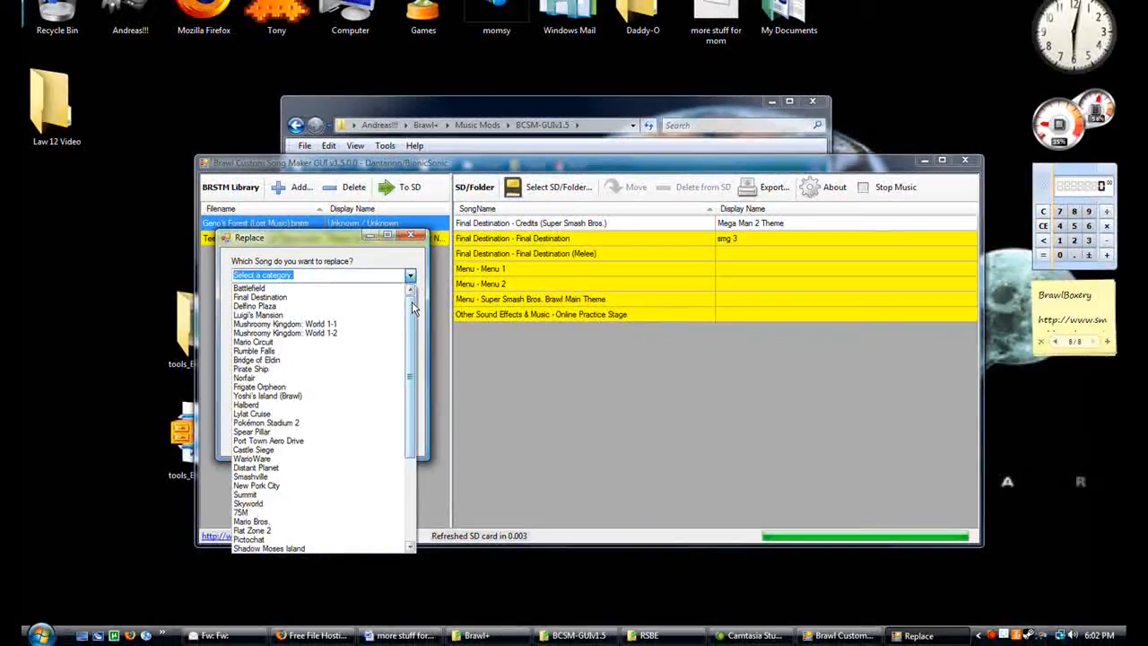
{"action": "scroll", "scroll_direction": "down", "scroll_amount": 3}
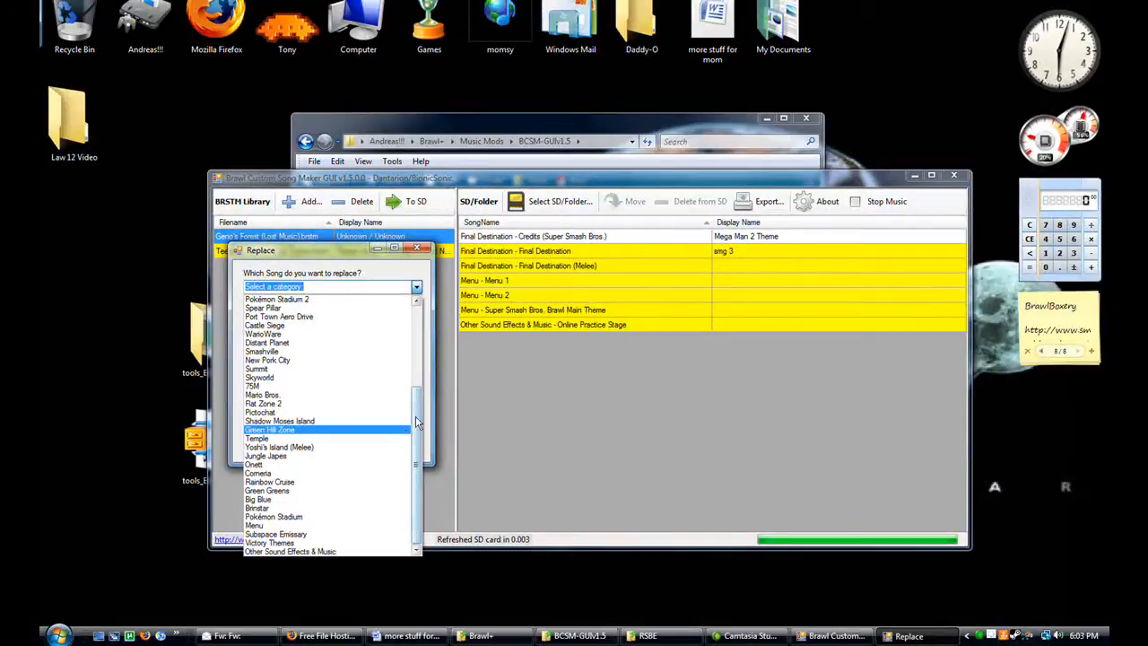
{"action": "scroll", "scroll_direction": "down", "scroll_amount": 3}
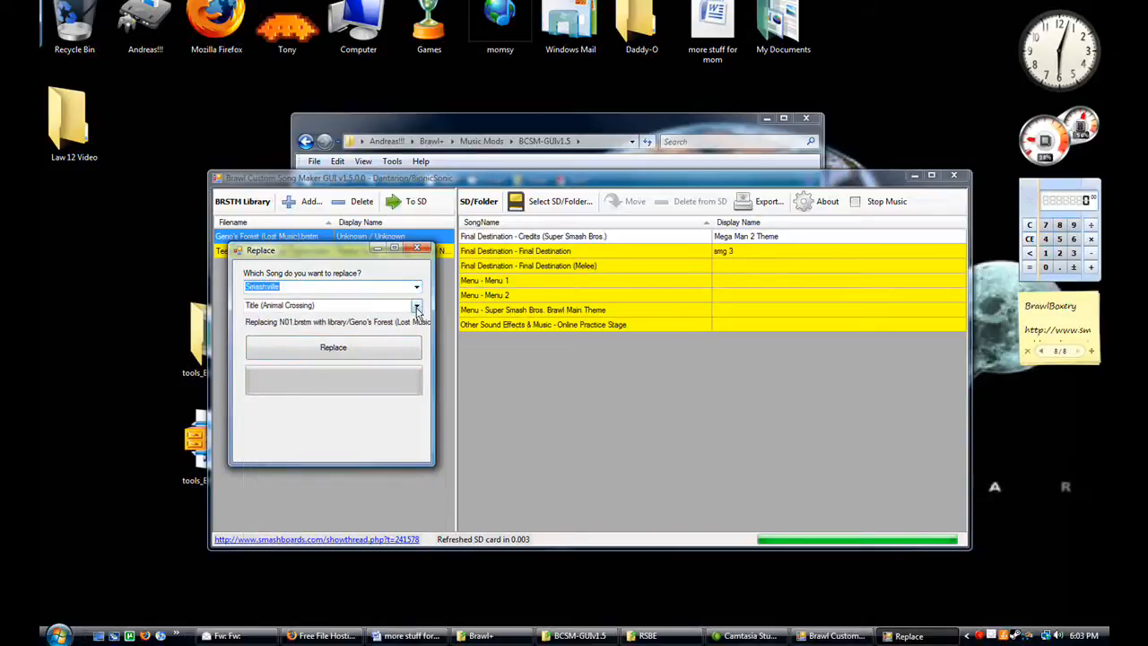
{"action": "left_click", "coordinate": [416, 305]}
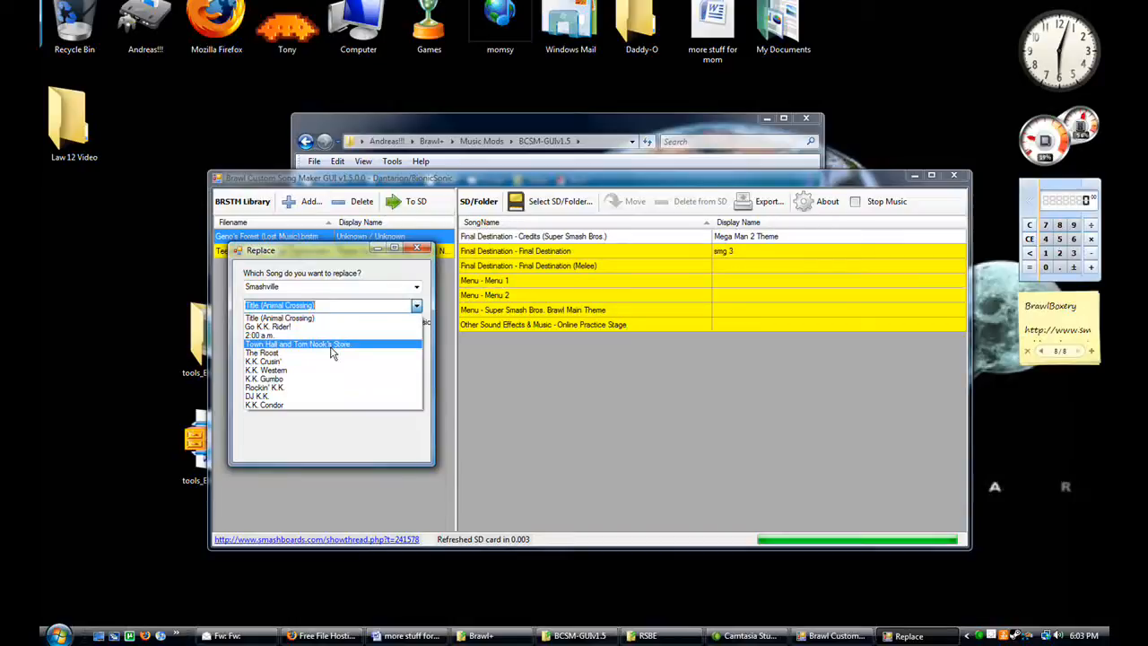
{"action": "left_click", "coordinate": [262, 352]}
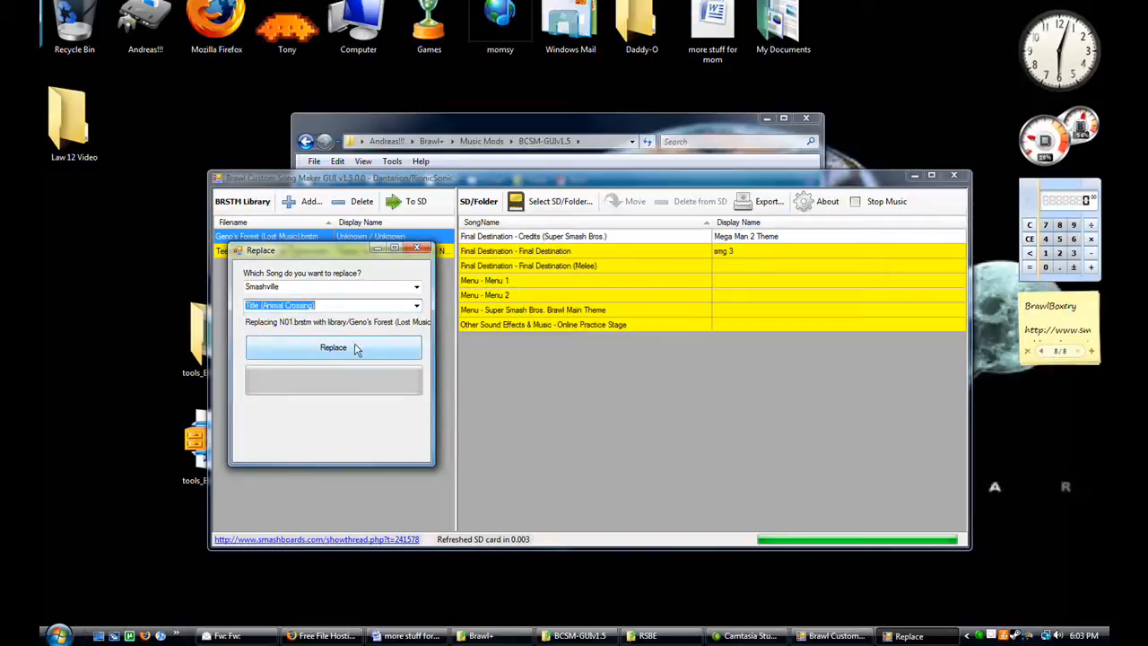
{"action": "left_click", "coordinate": [334, 348]}
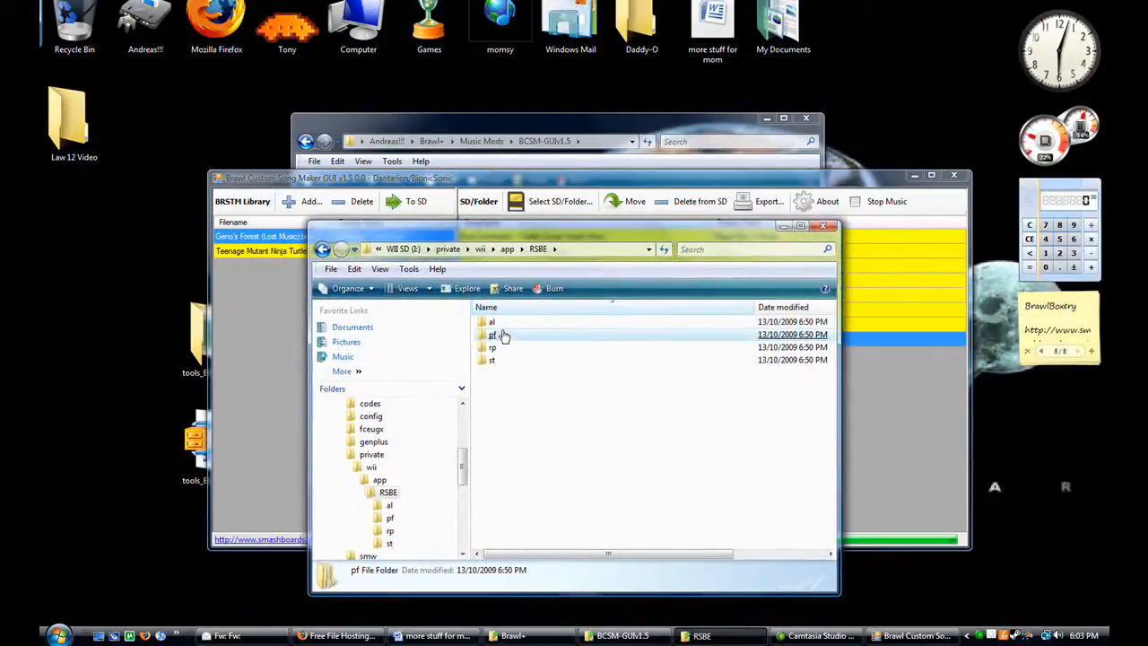
Browse into the SD card's RSBE pf\sound\strm folder to see the new BRSTM file.
{"action": "double_click", "coordinate": [492, 335]}
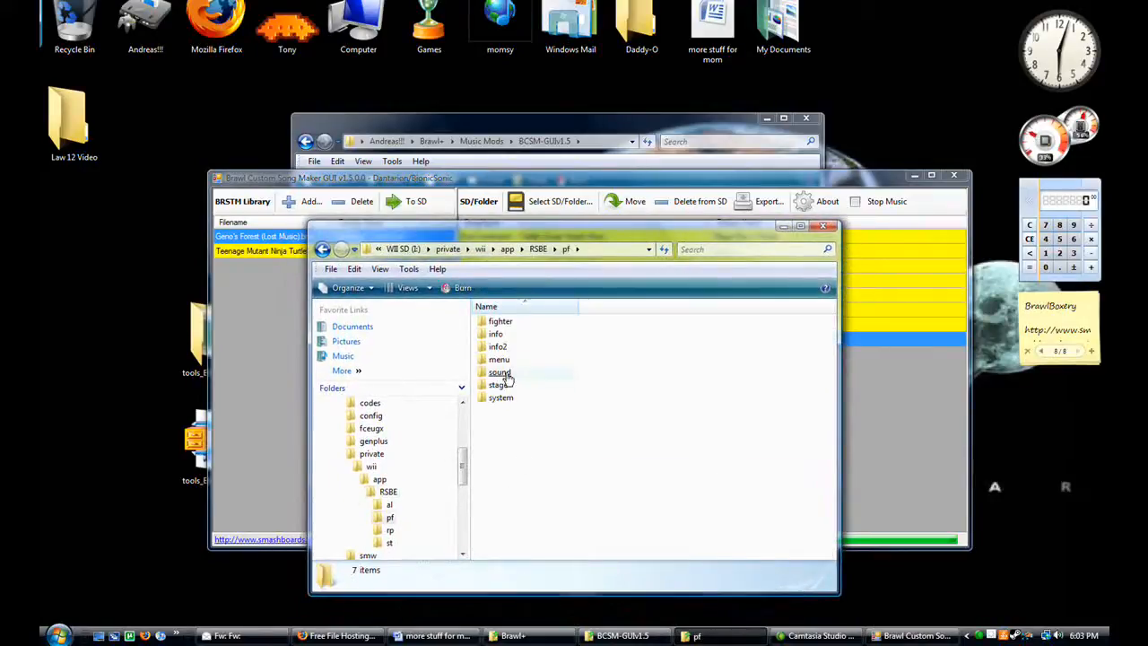
{"action": "double_click", "coordinate": [499, 371]}
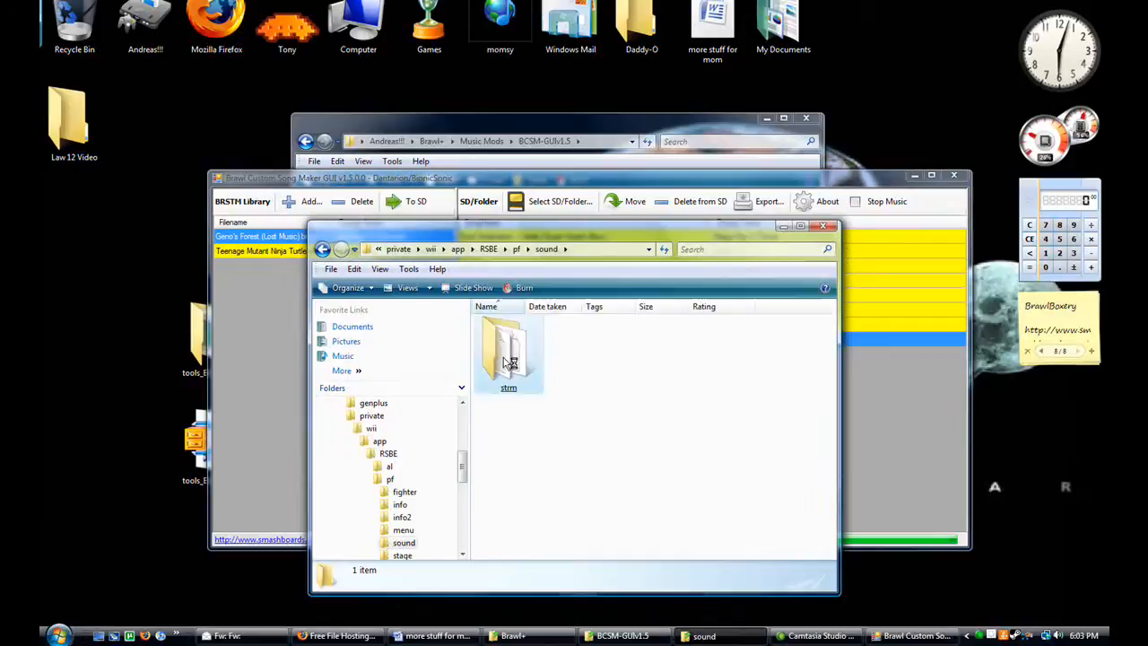
{"action": "double_click", "coordinate": [510, 350]}
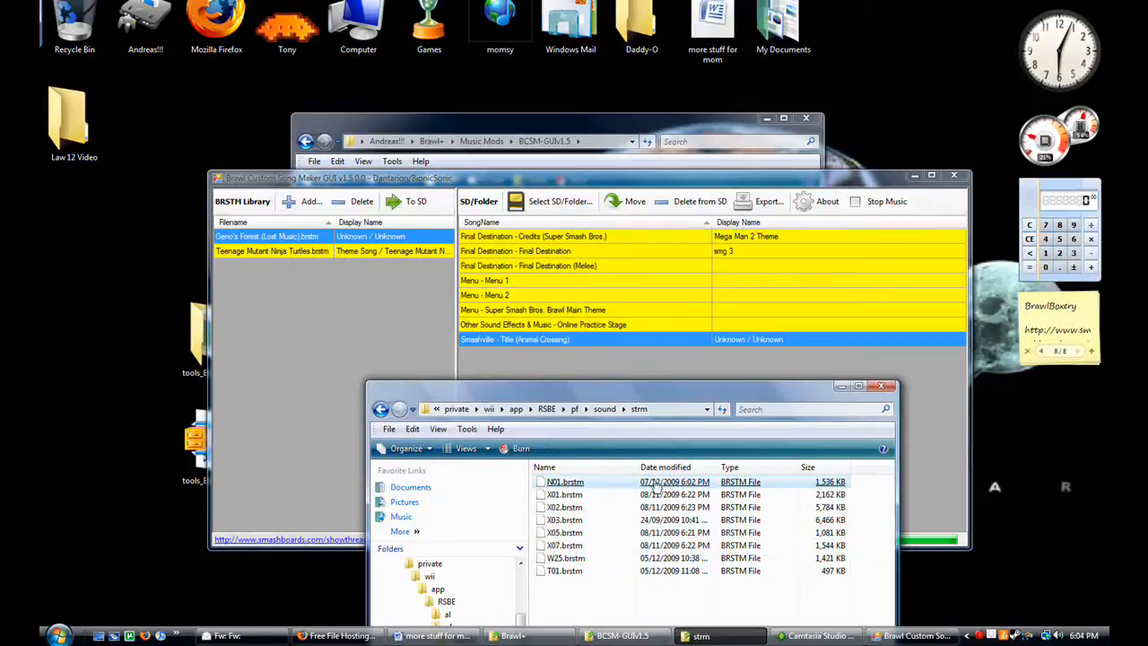
{"action": "mouse_move", "coordinate": [565, 481]}
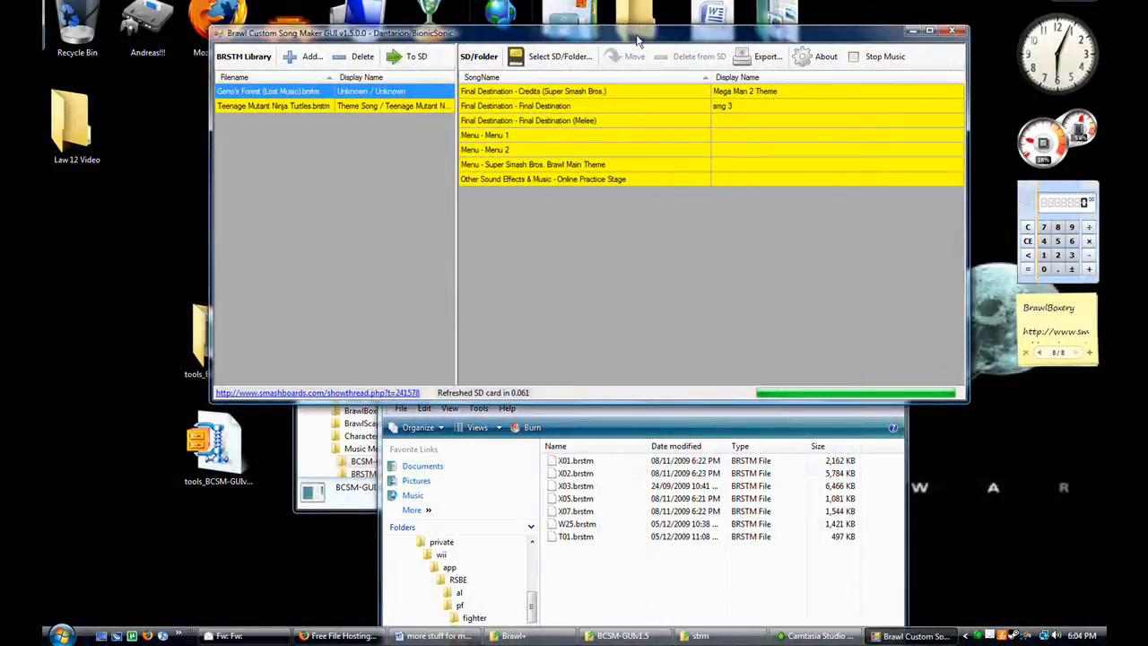
{"action": "mouse_move", "coordinate": [617, 197]}
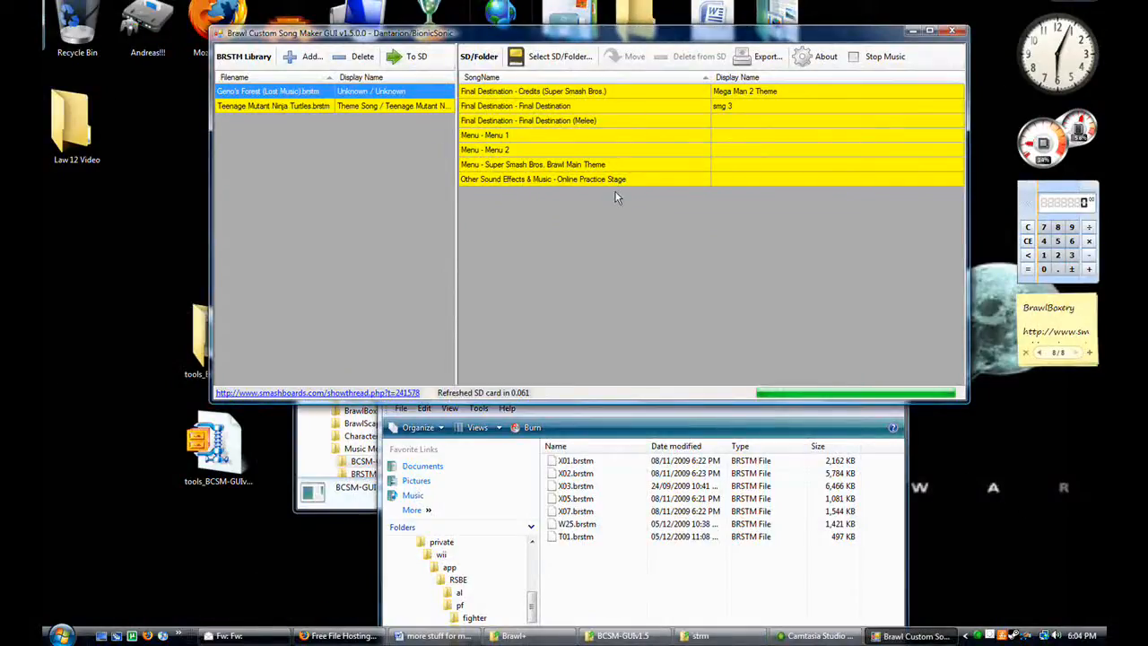
{"action": "mouse_move", "coordinate": [534, 165]}
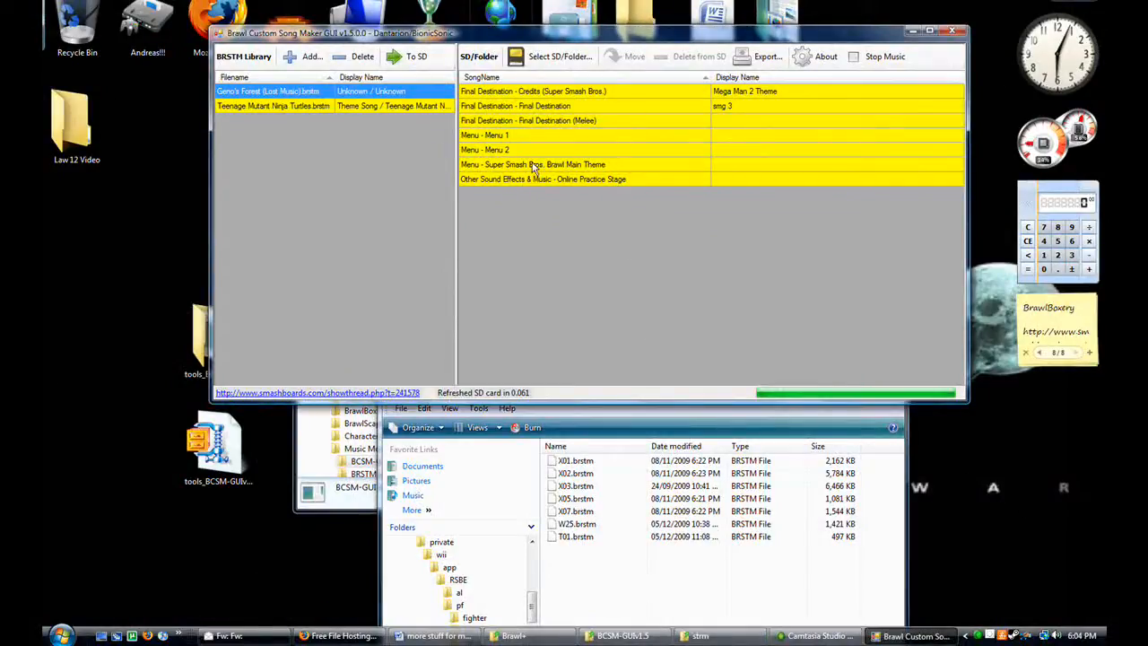